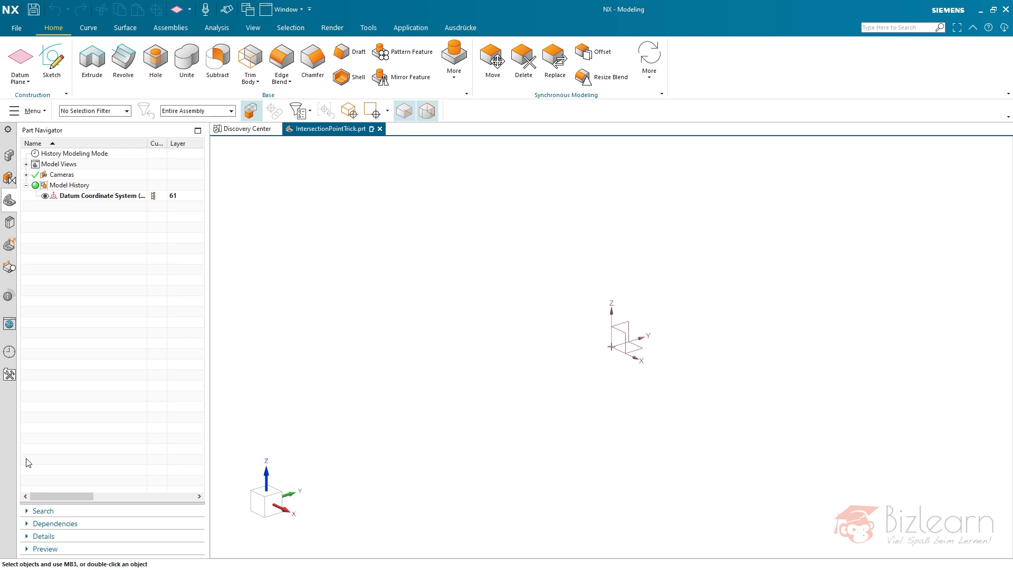
mouse_move(81, 383)
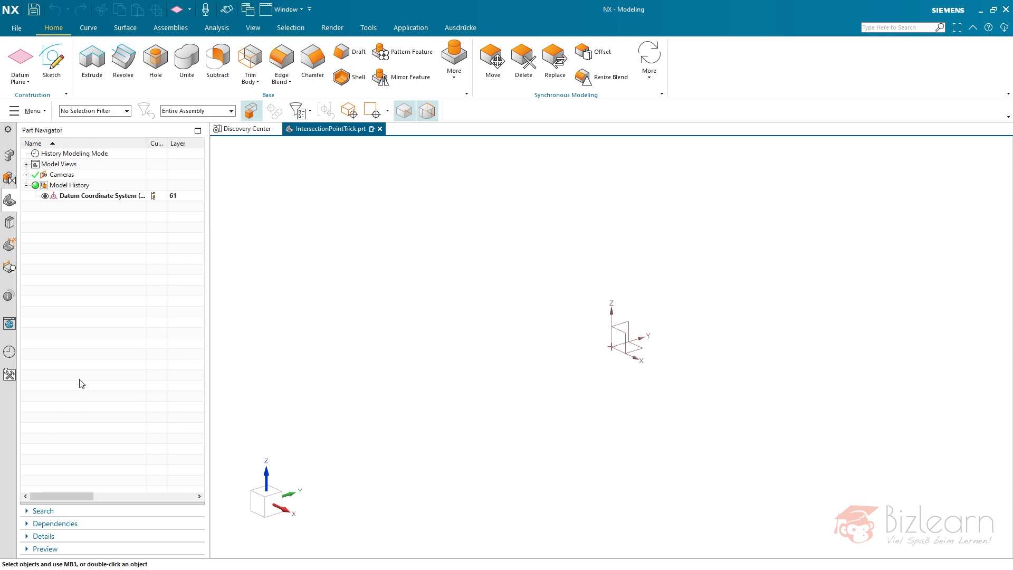
mouse_move(66, 96)
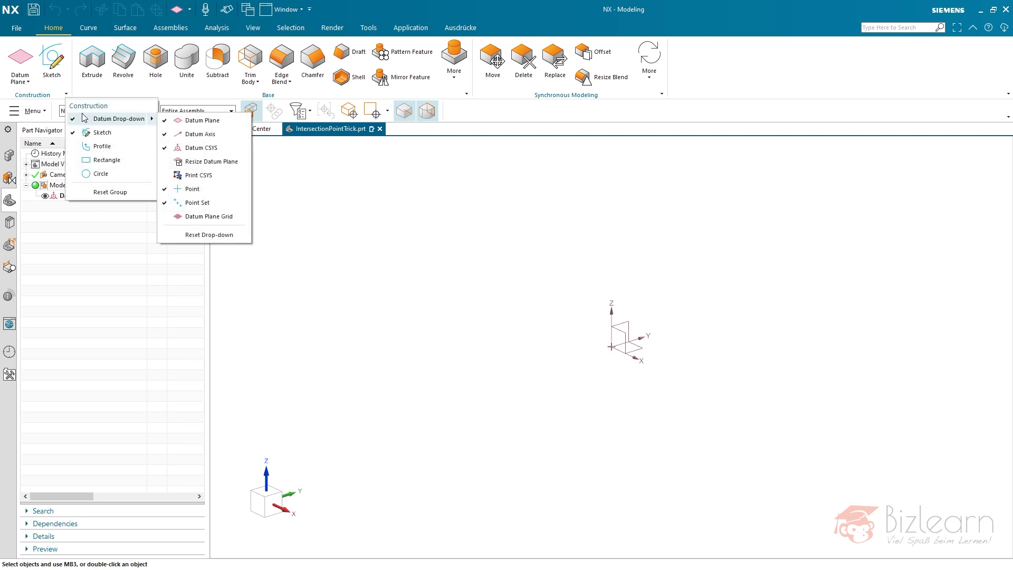
mouse_move(191, 189)
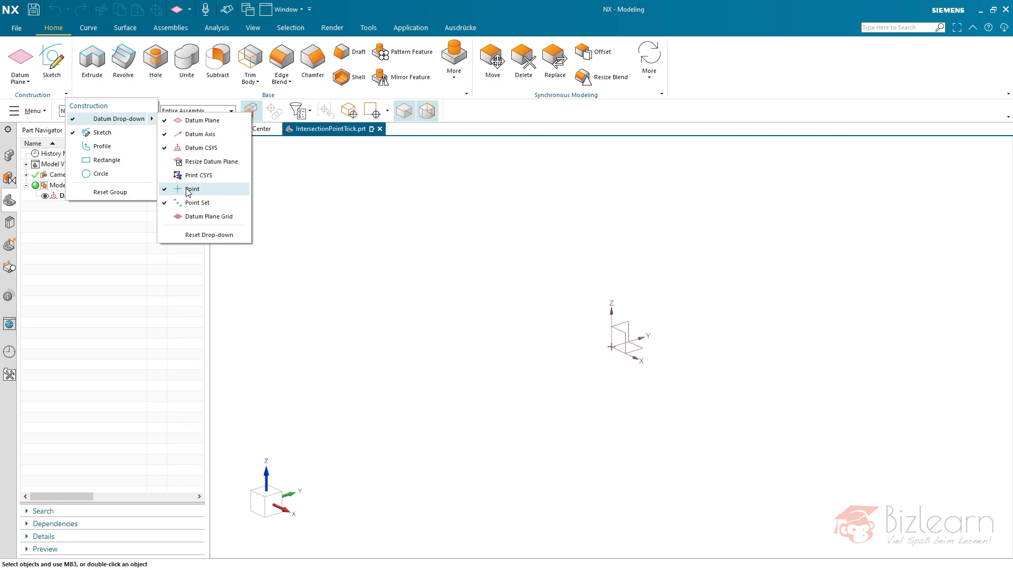
mouse_move(197, 203)
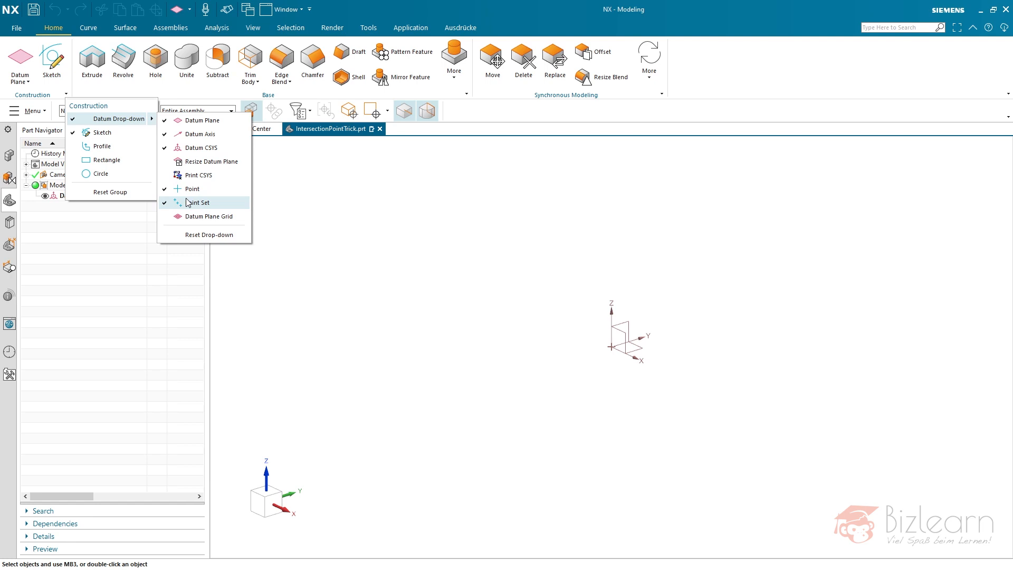
mouse_move(101, 146)
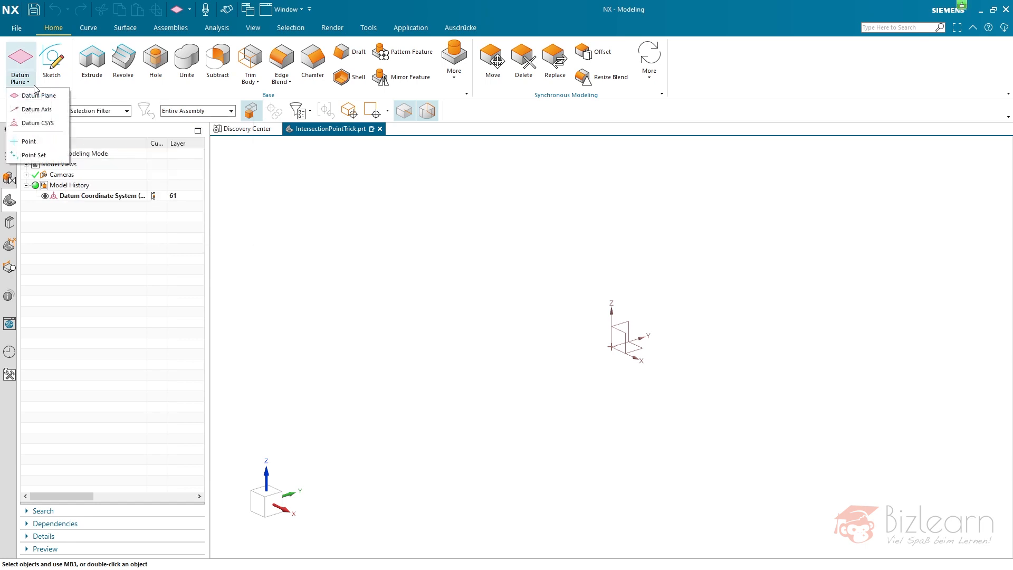
mouse_move(33, 155)
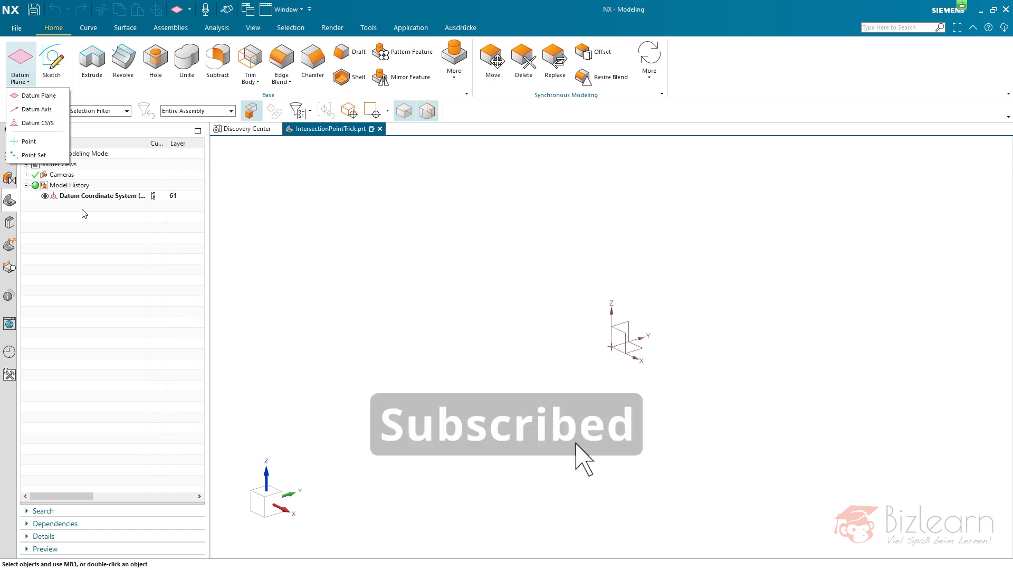
mouse_move(697, 459)
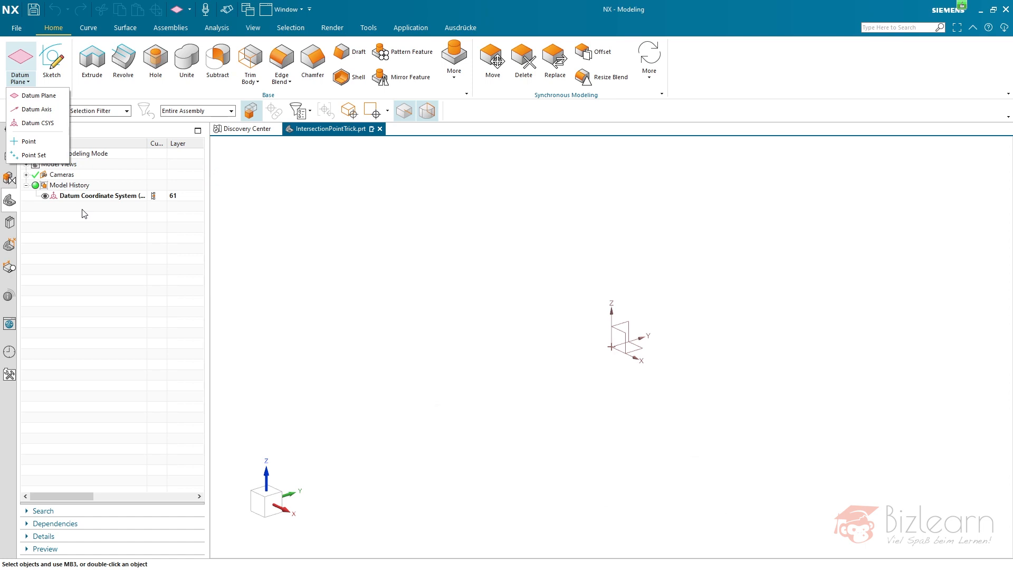
mouse_move(40, 96)
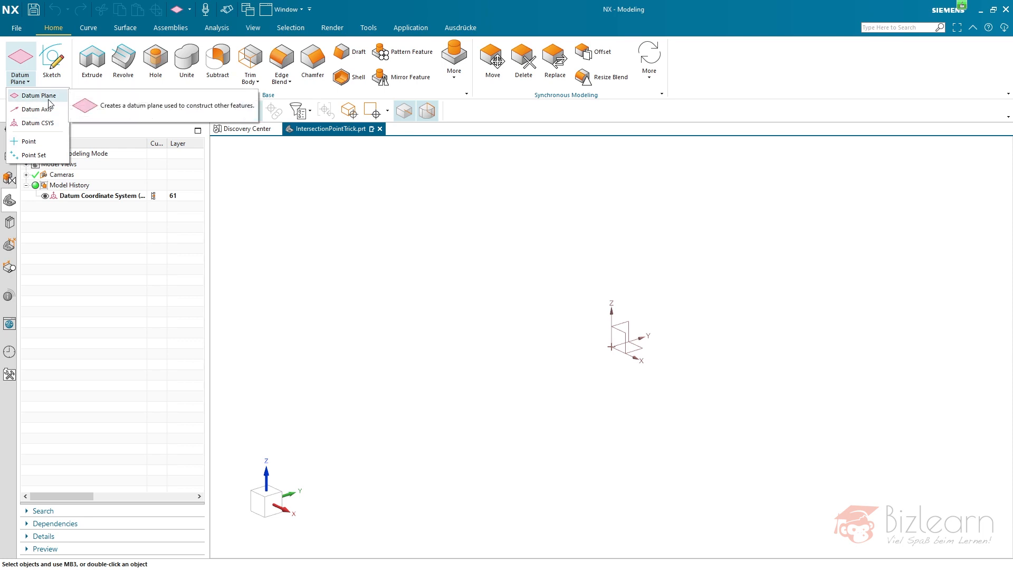
Step: Create a datum plane through the Y axis at 45° from the XY plane
left_click(40, 95)
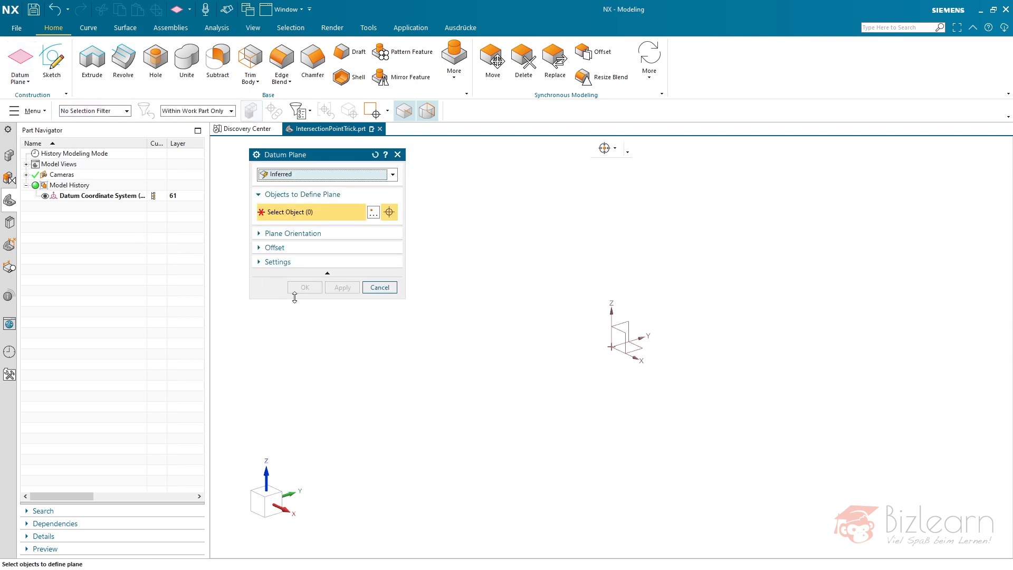
left_click(637, 338)
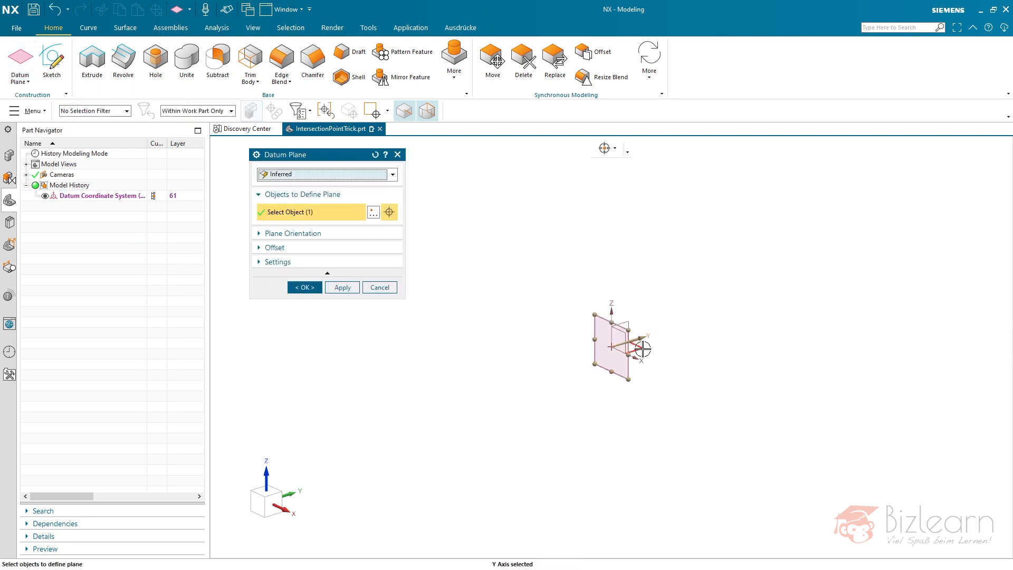
left_click(620, 352)
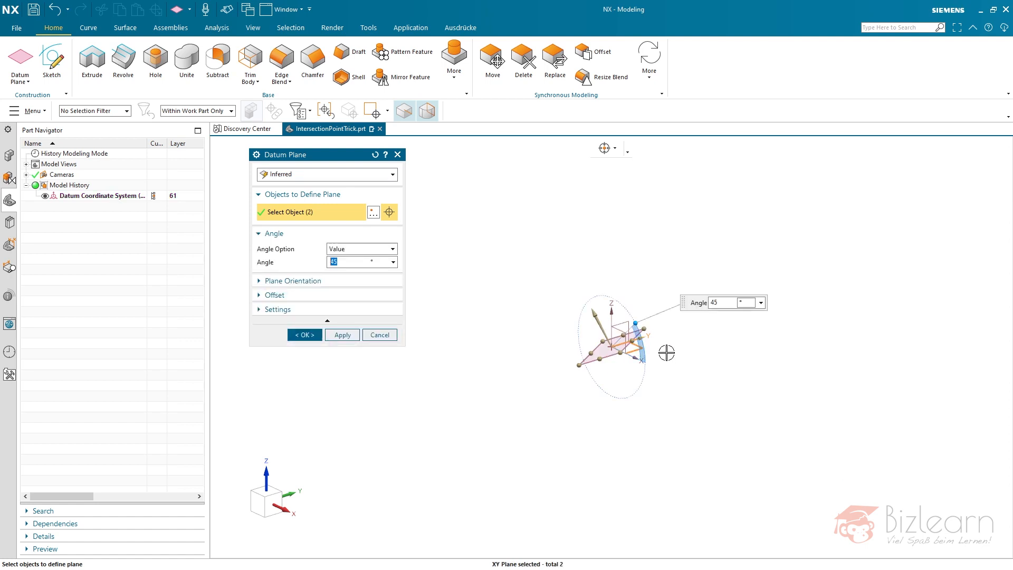
mouse_move(551, 355)
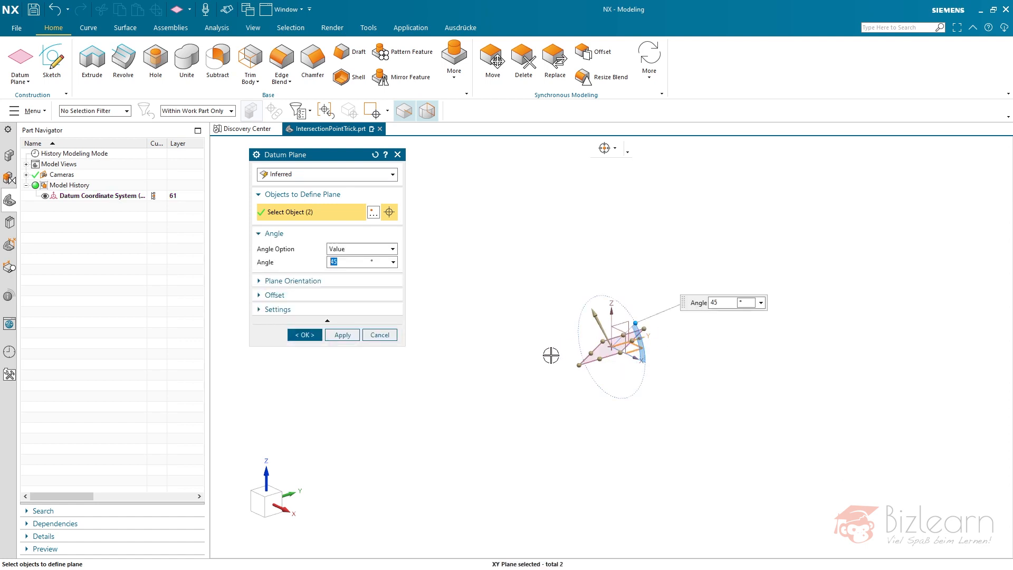
mouse_move(659, 345)
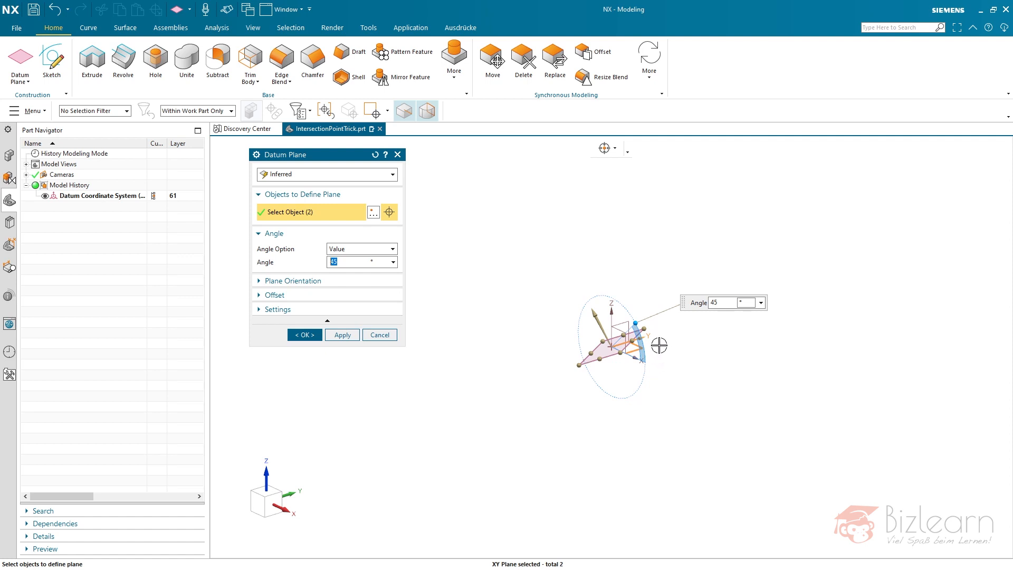
mouse_move(651, 343)
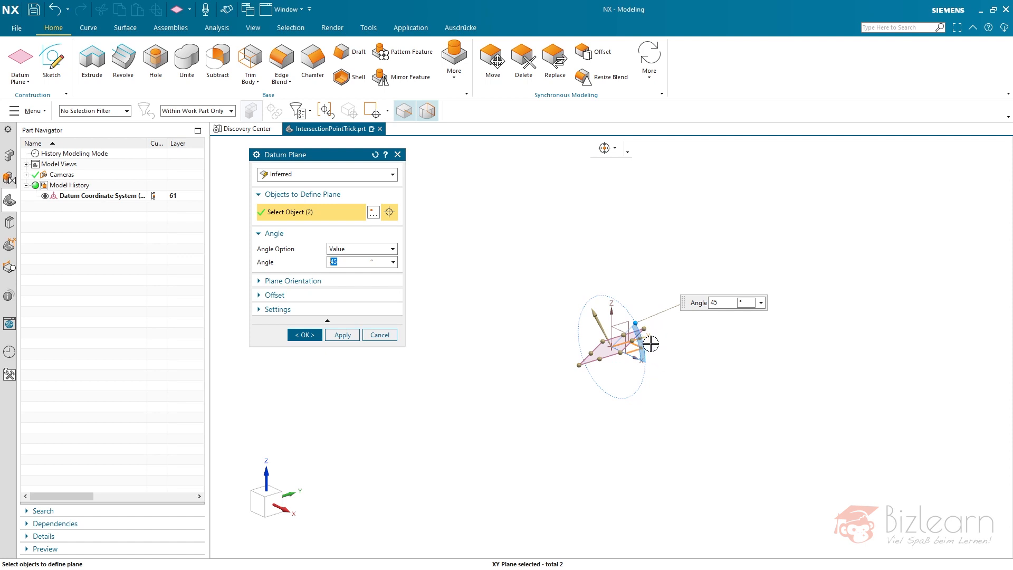
mouse_move(461, 326)
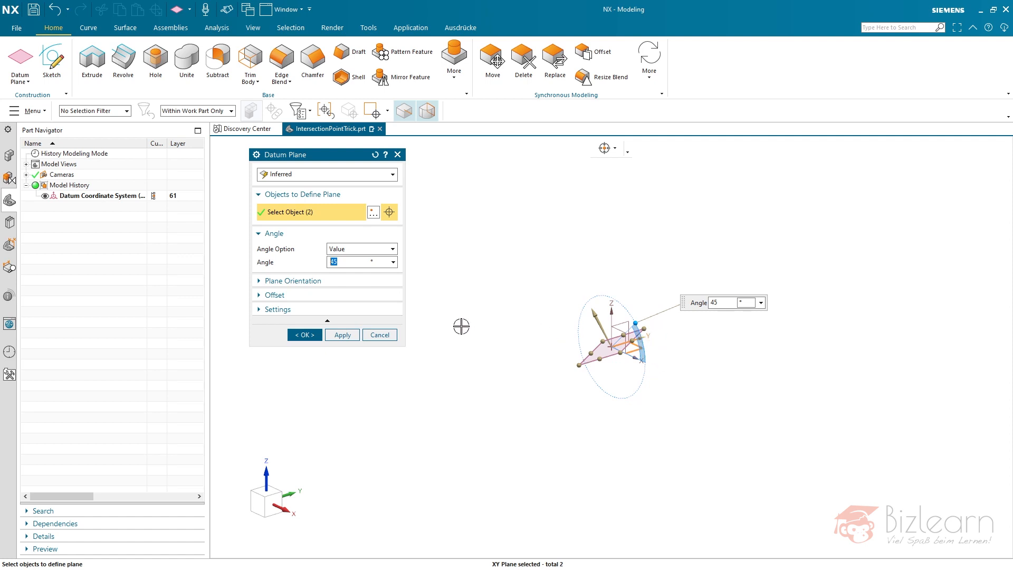
left_click(342, 335)
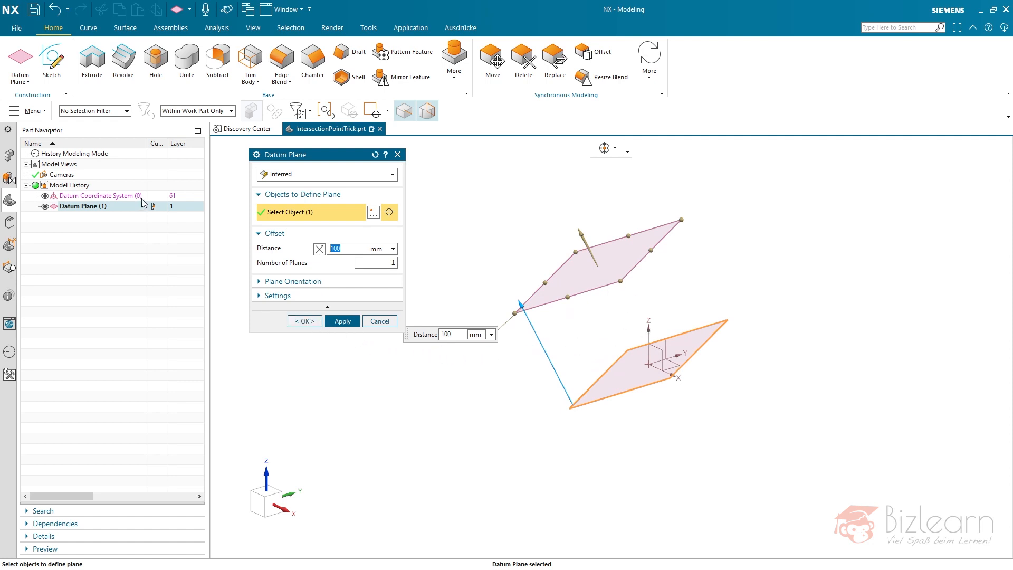
Step: Create Datum Axis (3) from the angled plane through the origin
left_click(20, 80)
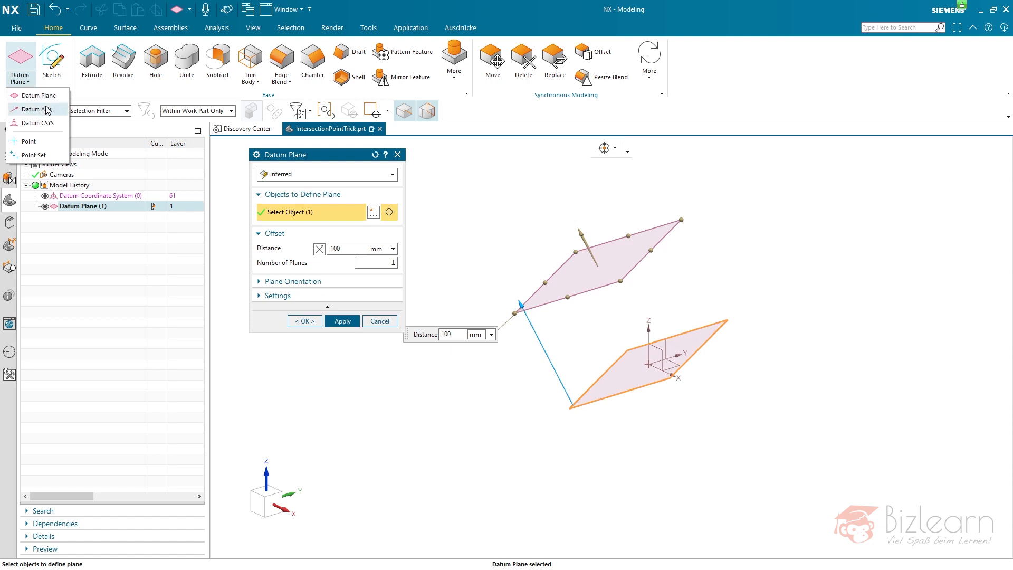
mouse_move(246, 288)
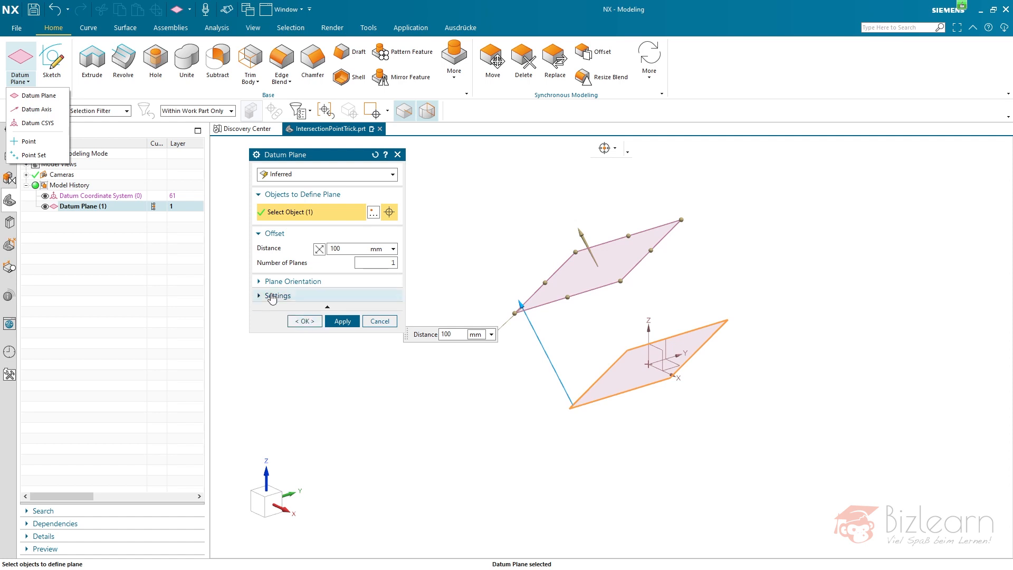
mouse_move(38, 123)
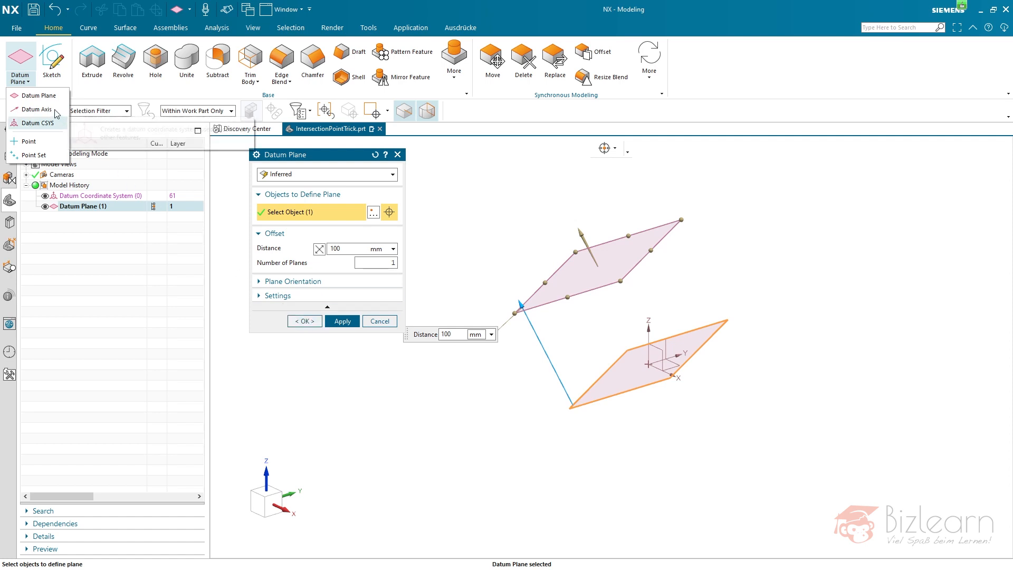
left_click(37, 109)
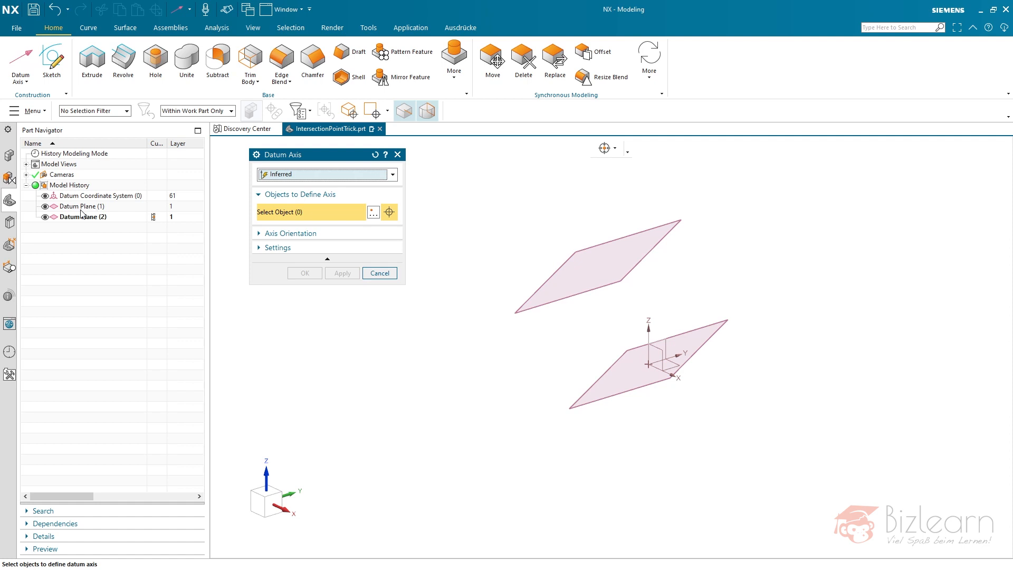
mouse_move(571, 393)
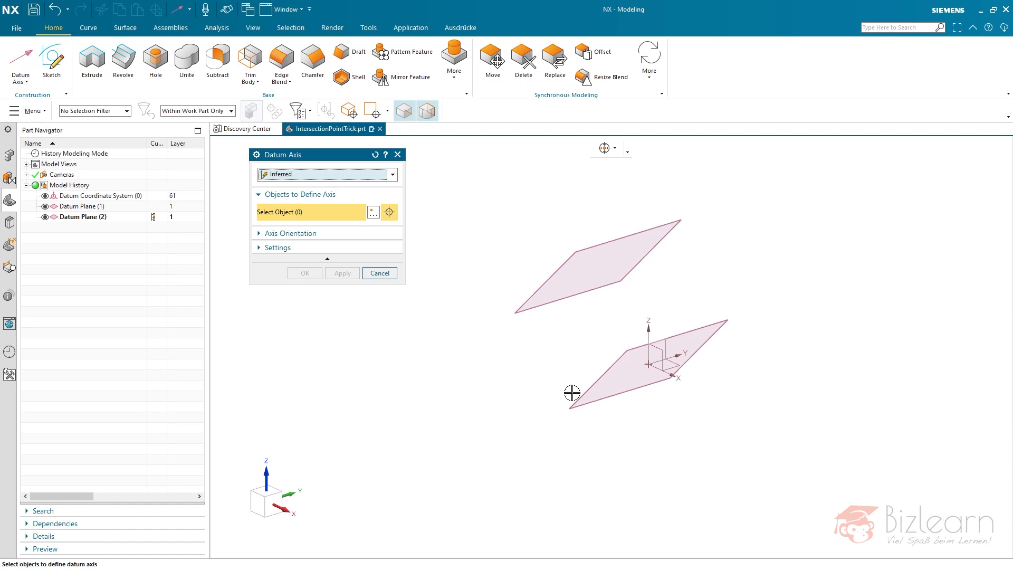
left_click(643, 368)
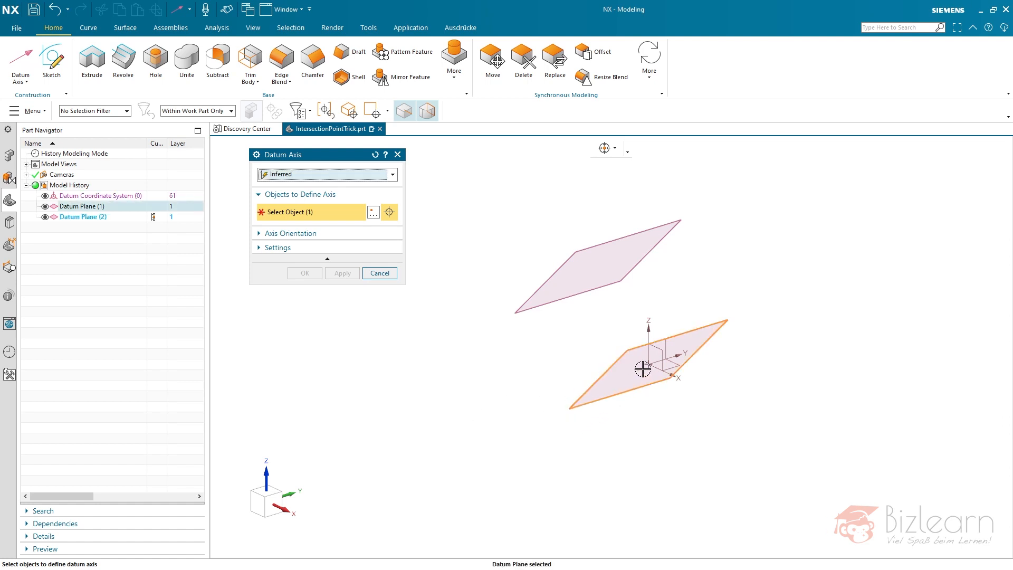
left_click(643, 368)
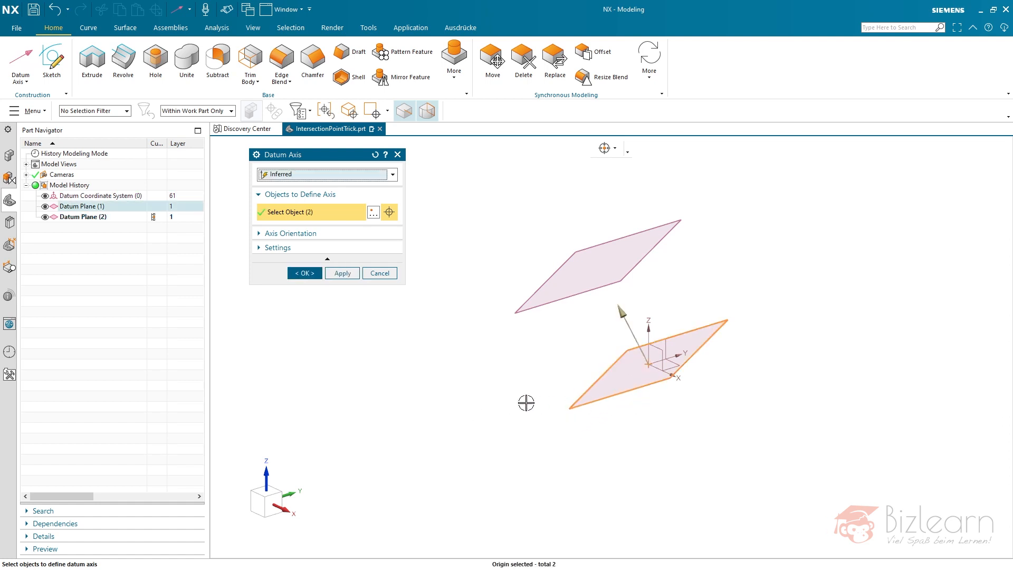
left_click(305, 273)
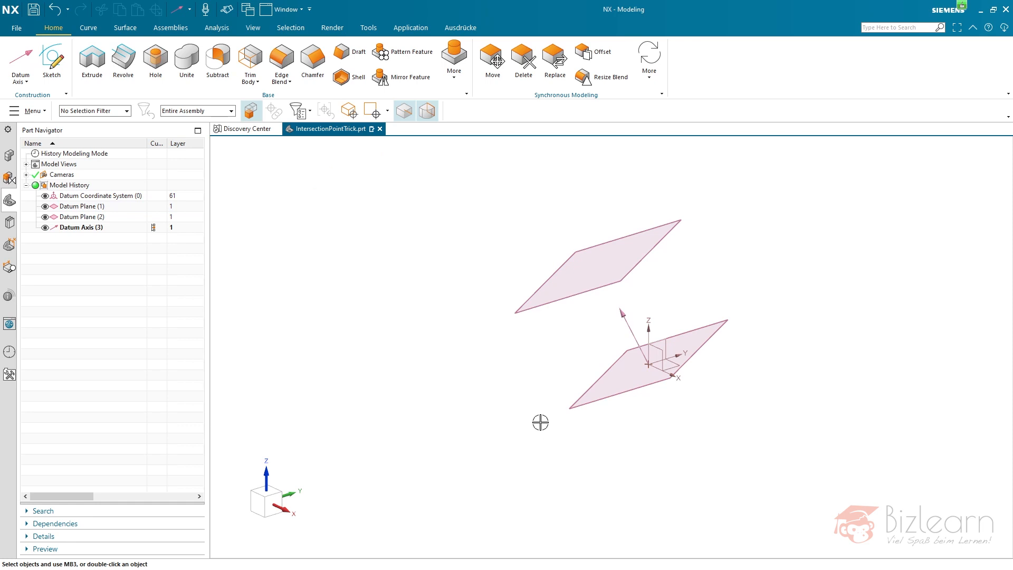
mouse_move(530, 394)
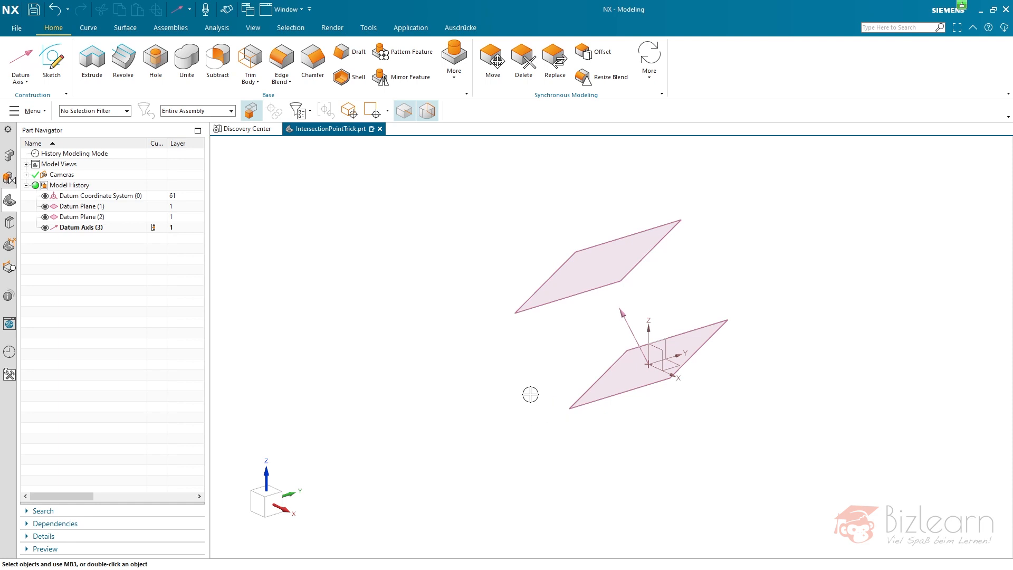
mouse_move(570, 257)
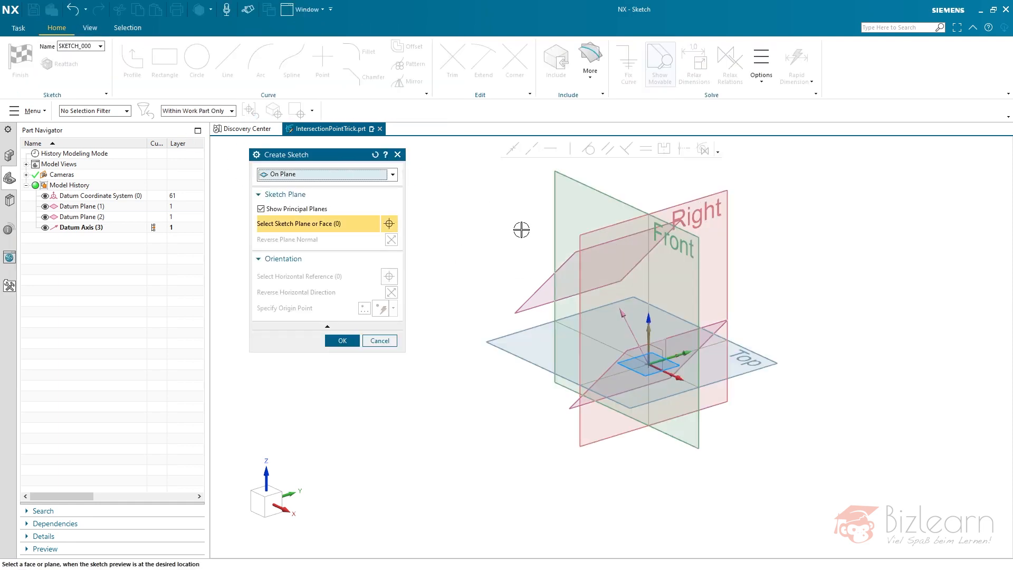
Step: Create SKETCH_000 with Datum Plane (2) as the sketch plane
left_click(621, 258)
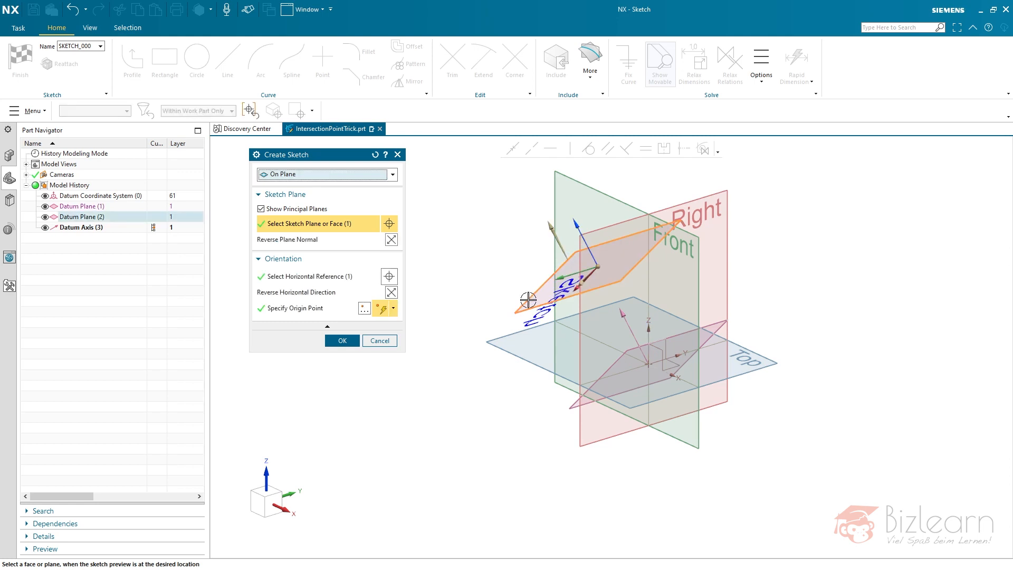
mouse_move(577, 233)
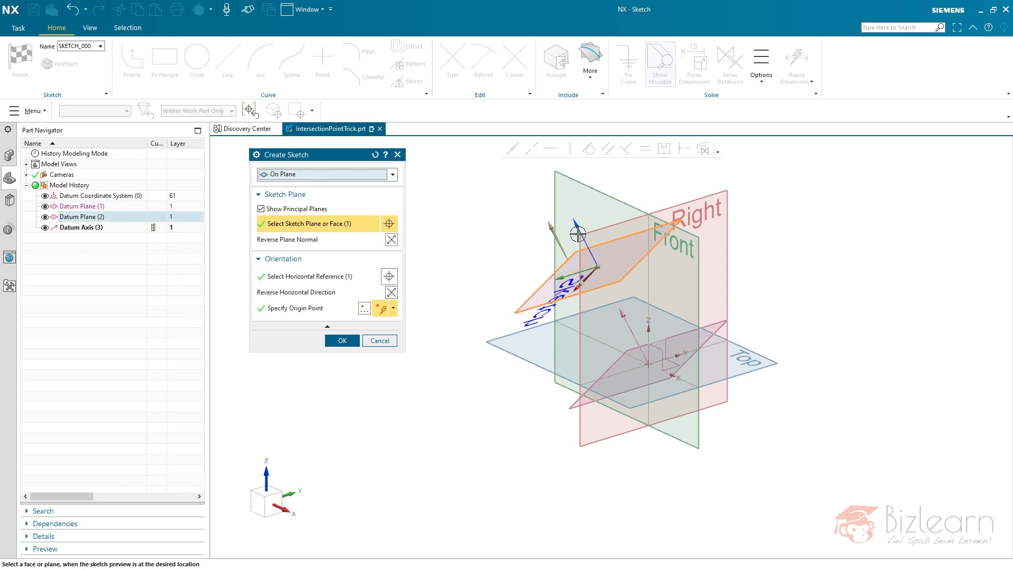
mouse_move(522, 270)
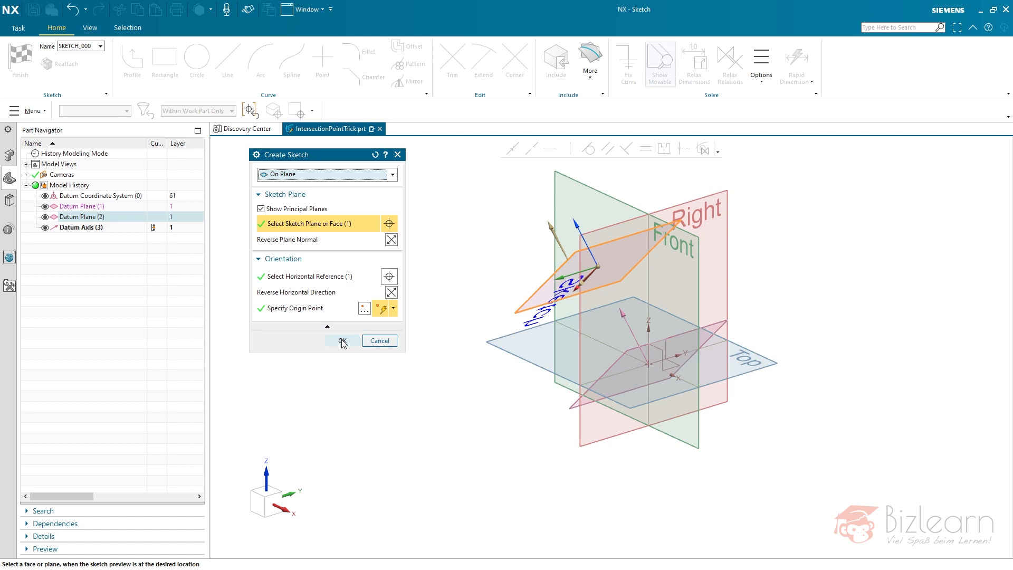
left_click(342, 340)
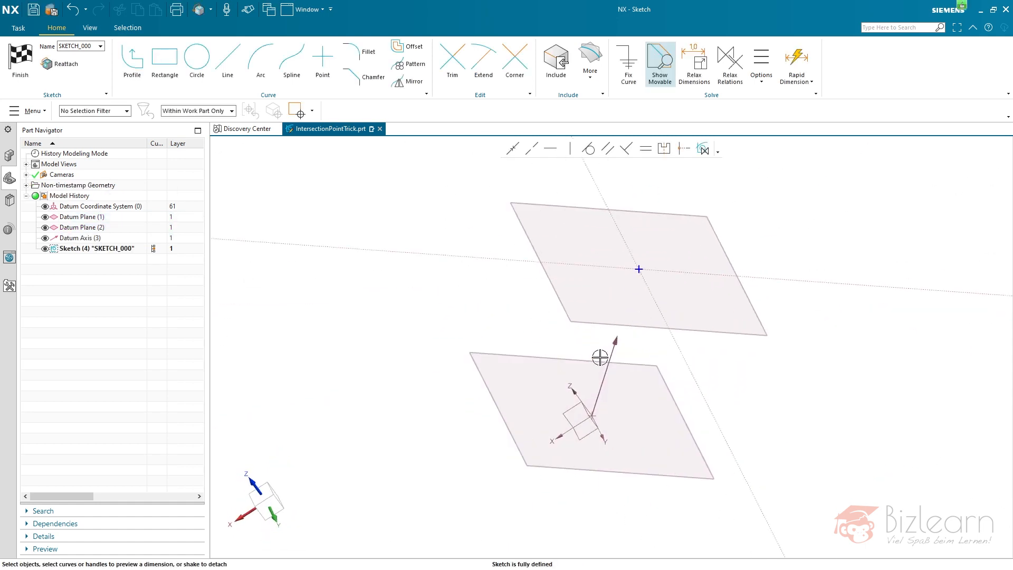
mouse_move(637, 251)
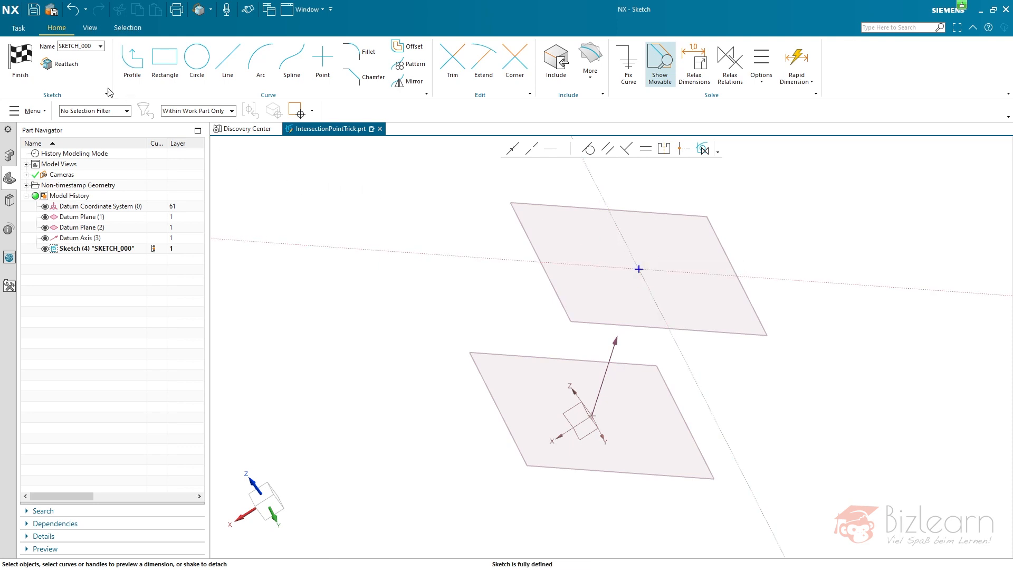
mouse_move(64, 63)
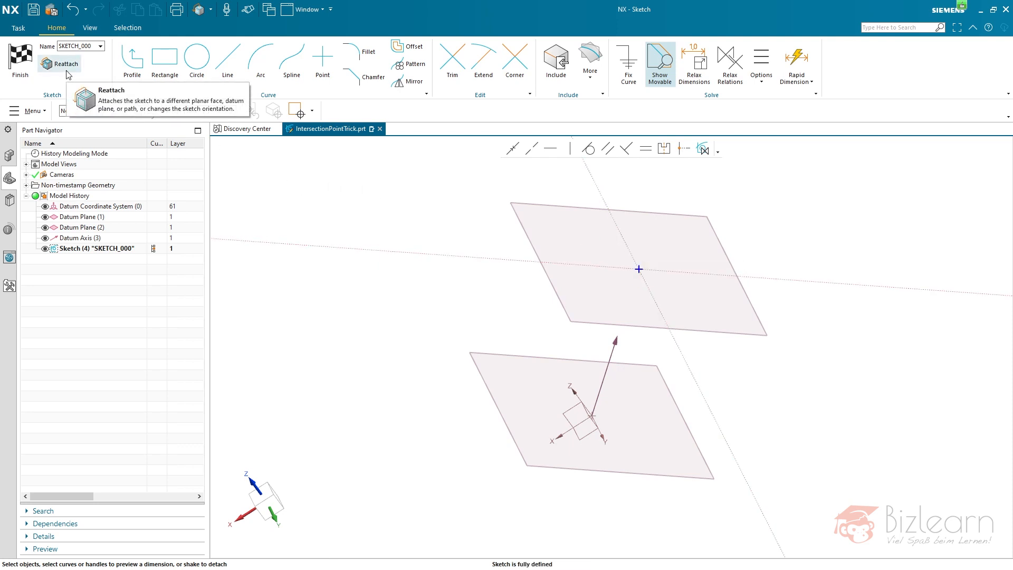
mouse_move(72, 83)
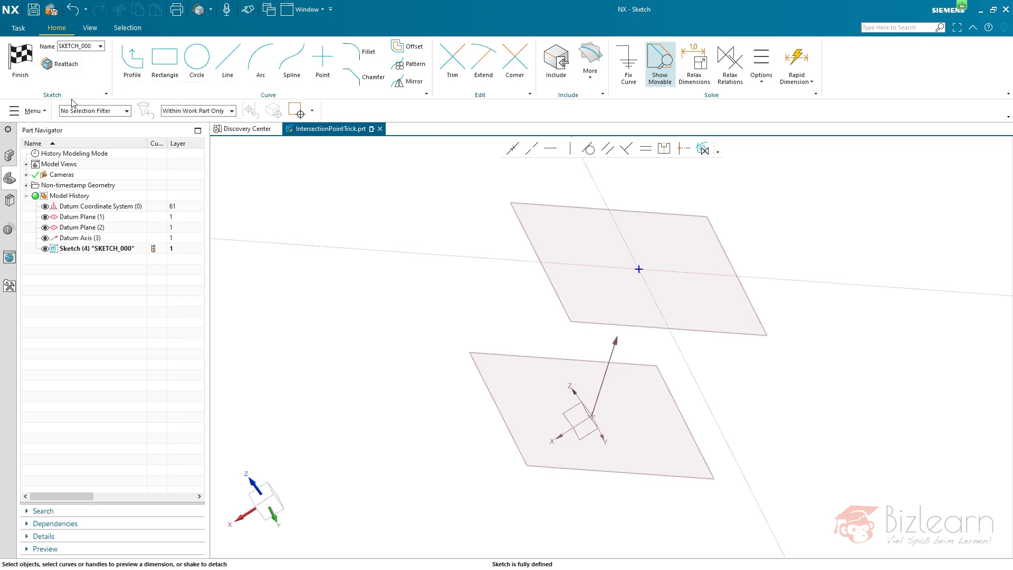
Step: Add Update Model to the Sketch group commands on the ribbon
left_click(106, 95)
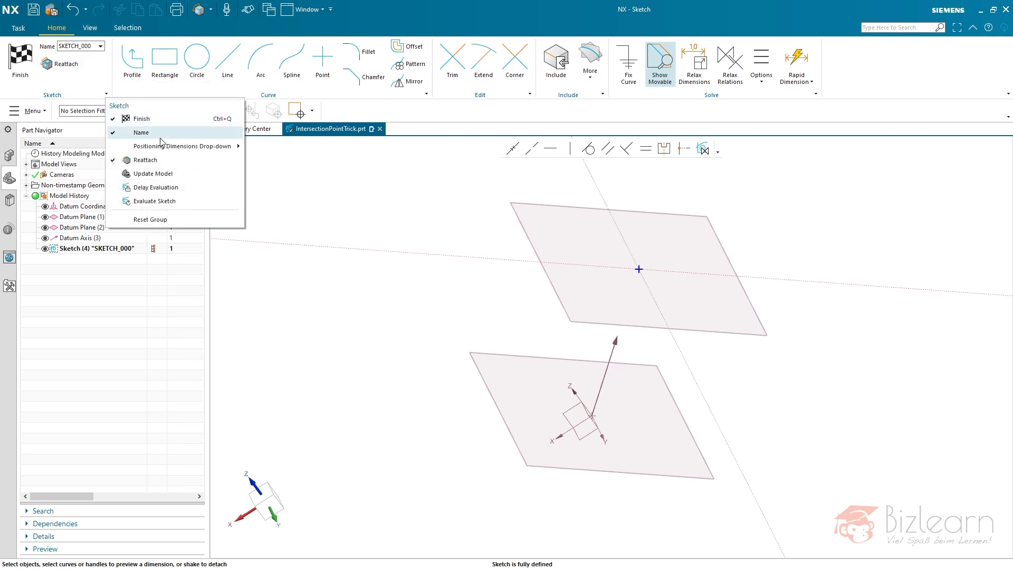
mouse_move(163, 160)
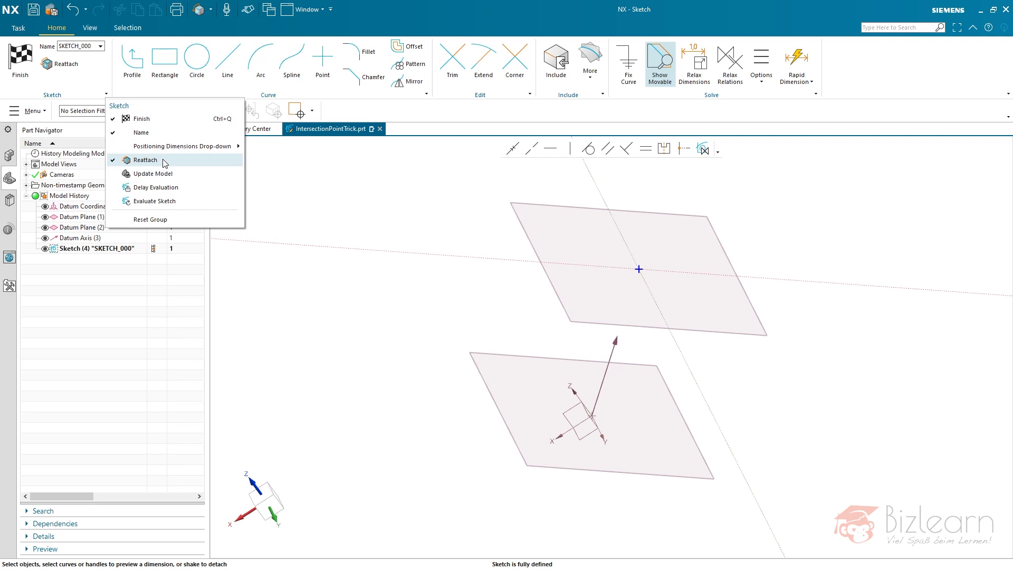
mouse_move(63, 63)
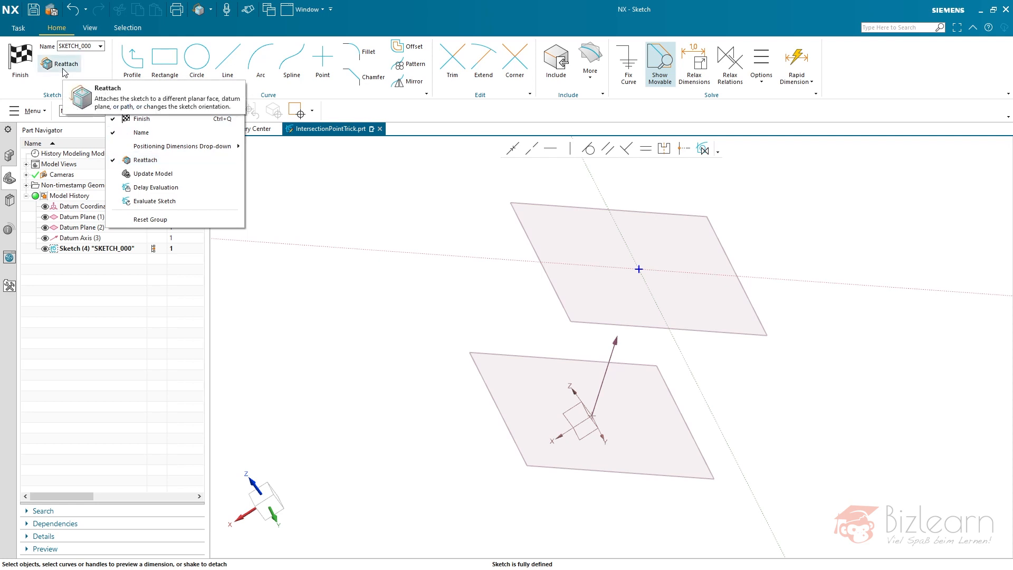
mouse_move(150, 173)
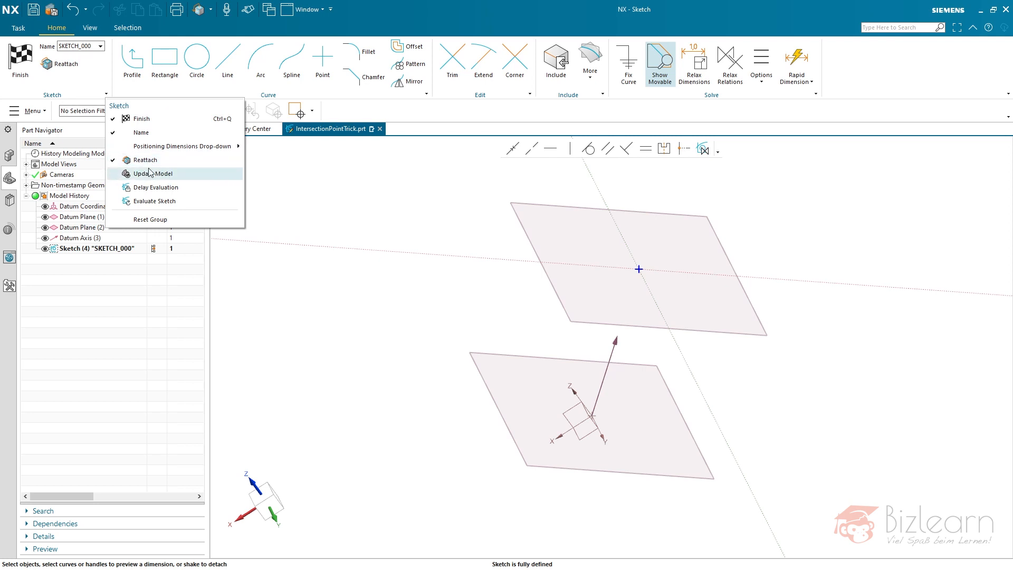
left_click(153, 173)
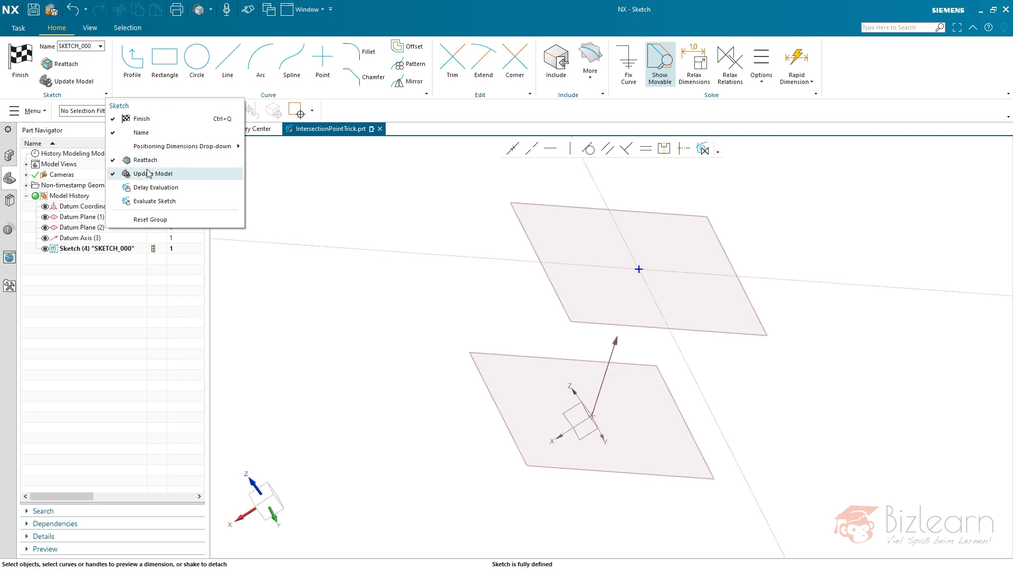
mouse_move(81, 95)
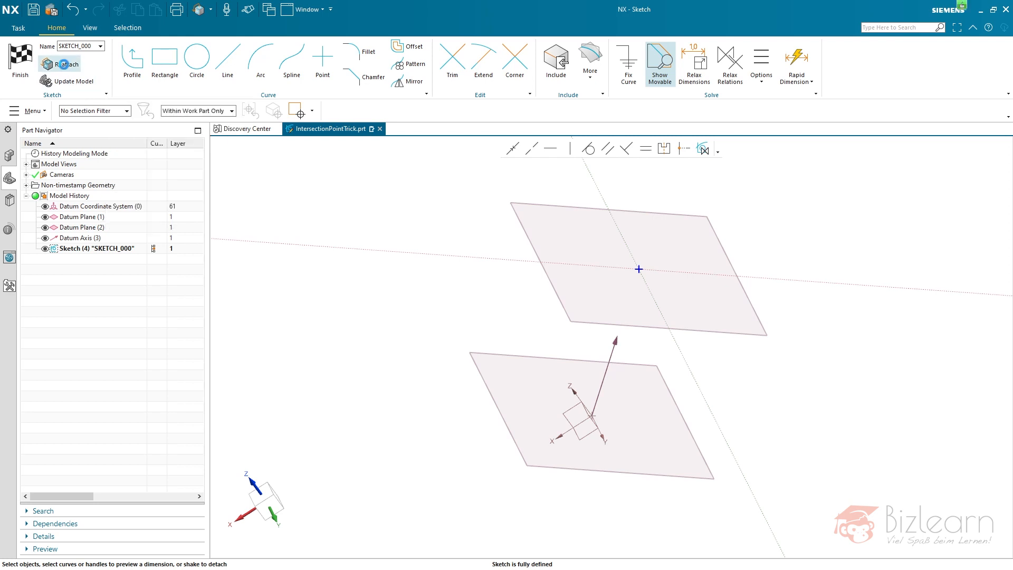
Step: Reattach SKETCH_000 with a horizontal reference and origin at the datum axis base point
left_click(66, 64)
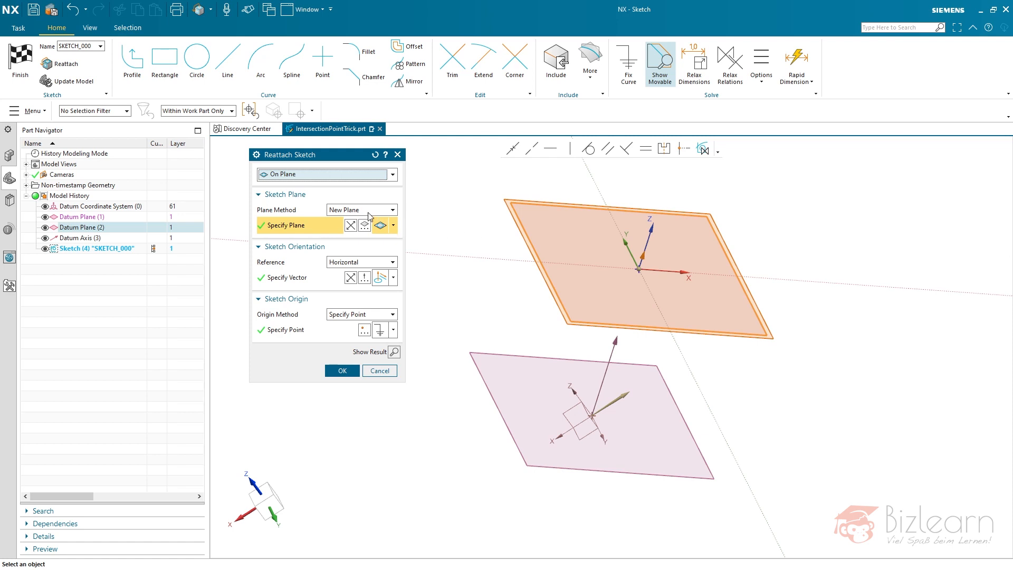
mouse_move(317, 277)
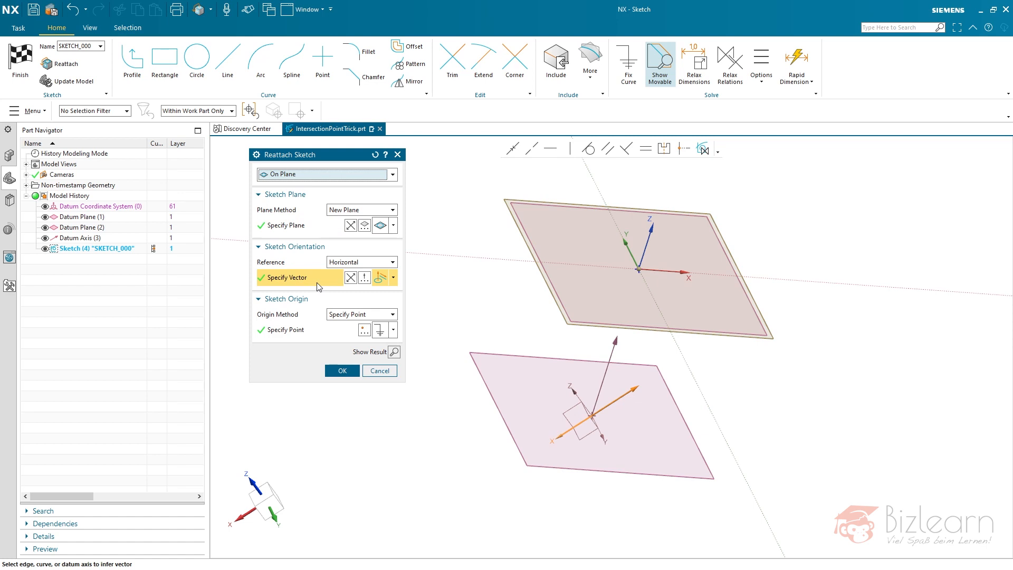
left_click(284, 329)
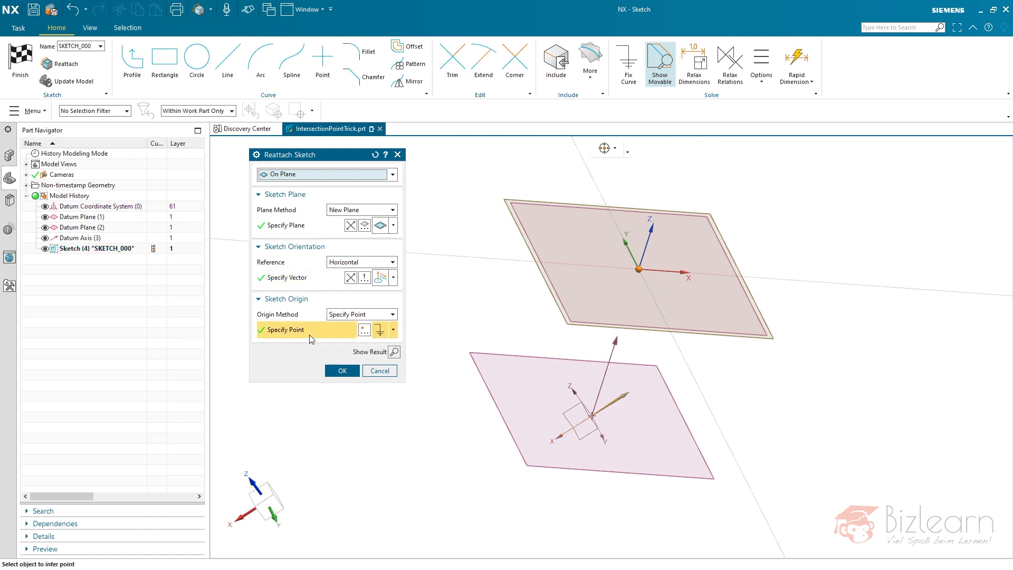
mouse_move(382, 331)
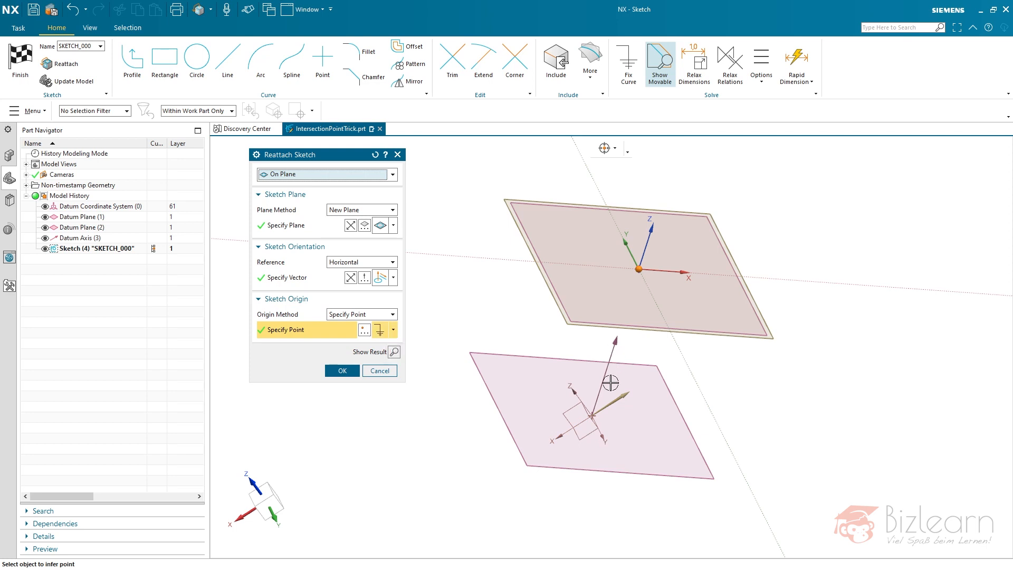
mouse_move(630, 282)
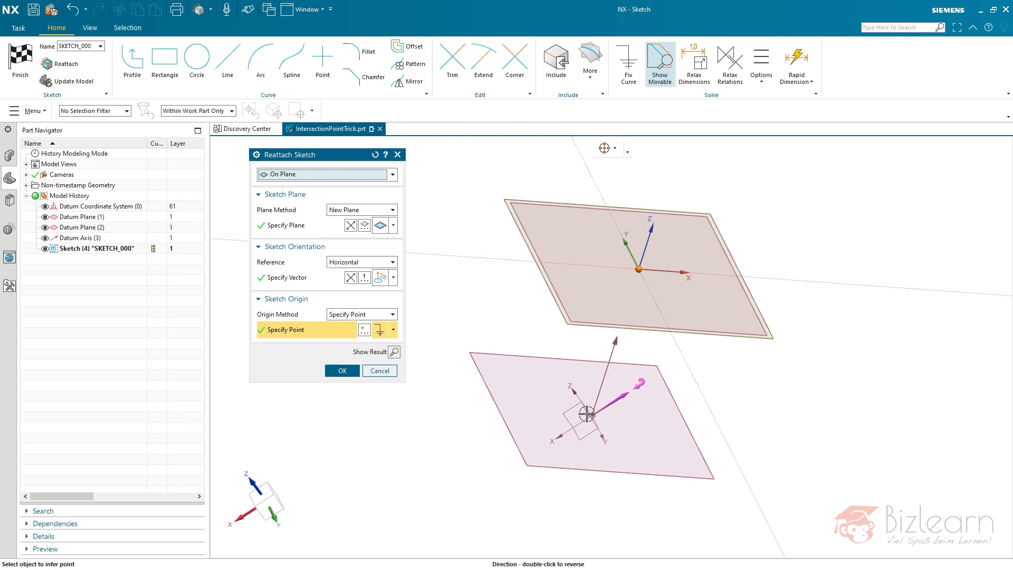
left_click(588, 417)
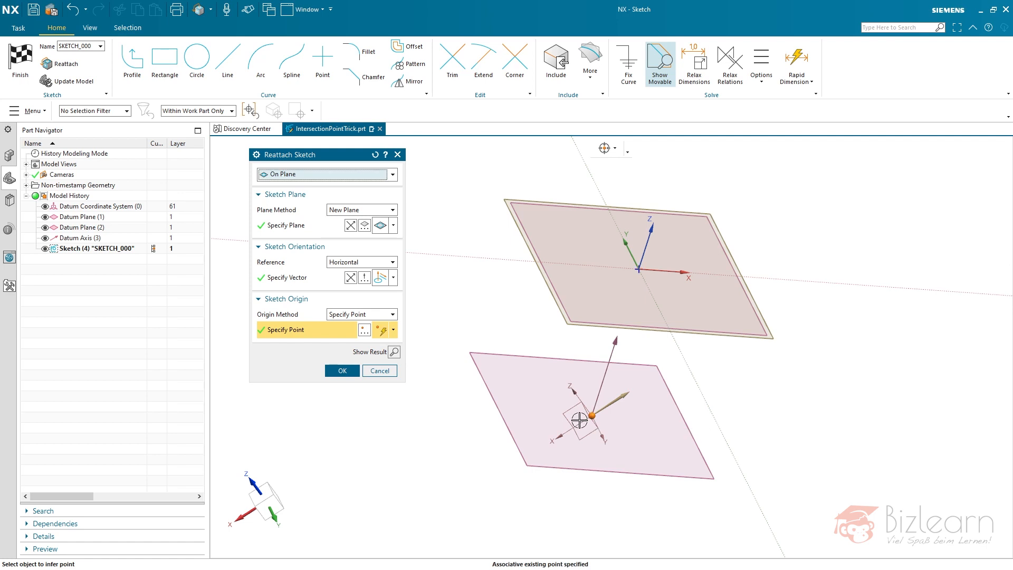
mouse_move(614, 437)
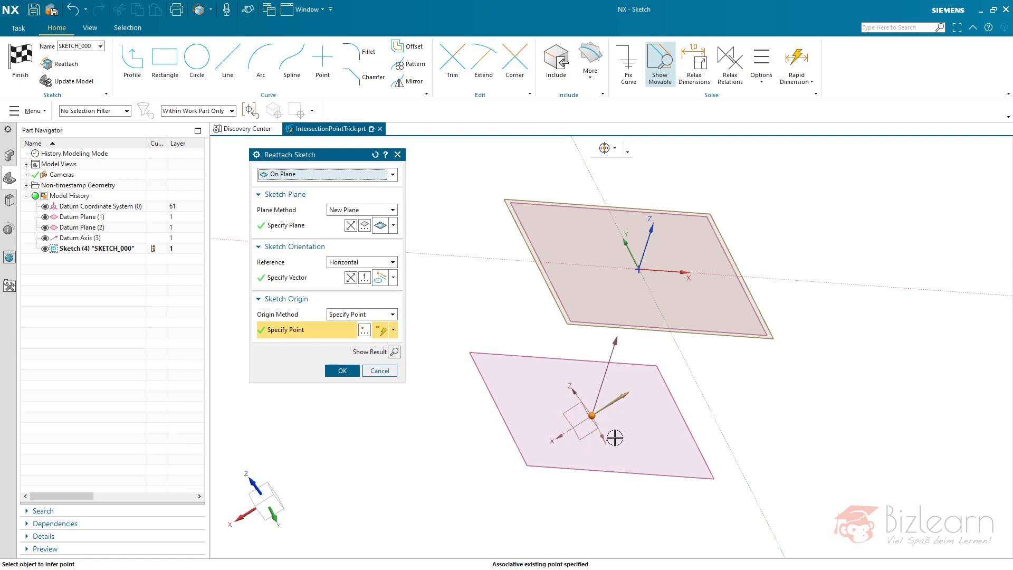
mouse_move(431, 377)
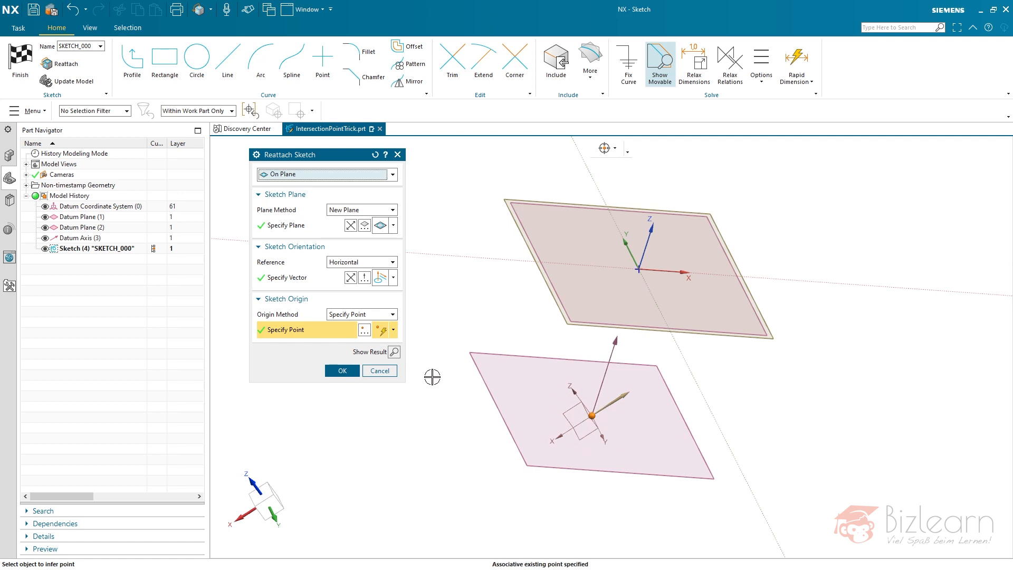
mouse_move(595, 425)
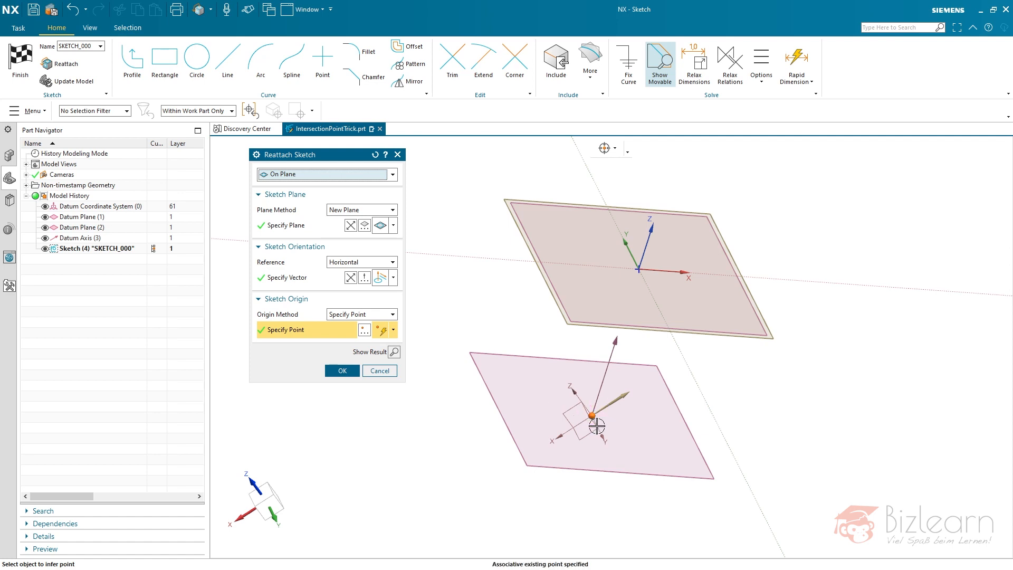
left_click(342, 370)
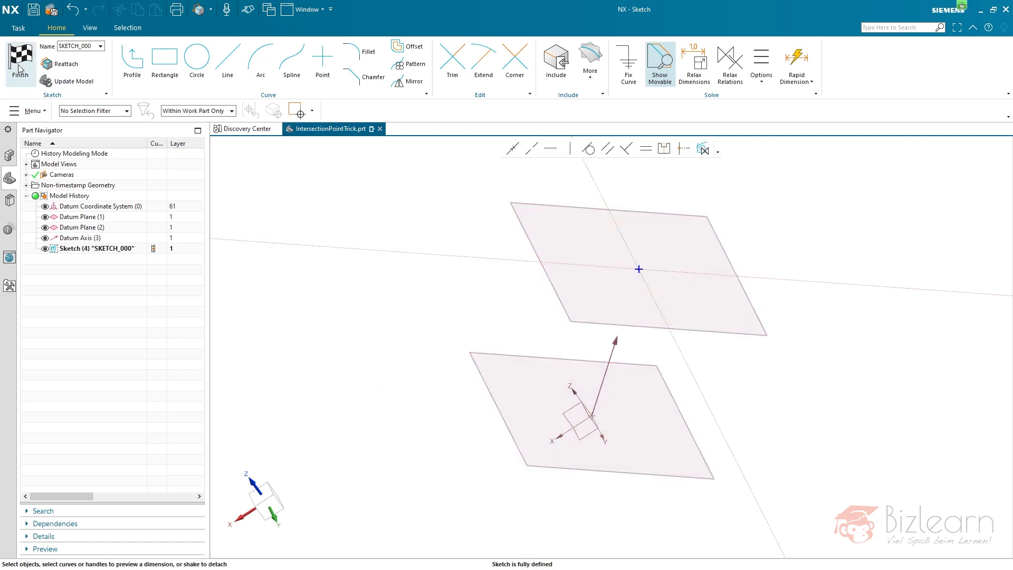
left_click(20, 61)
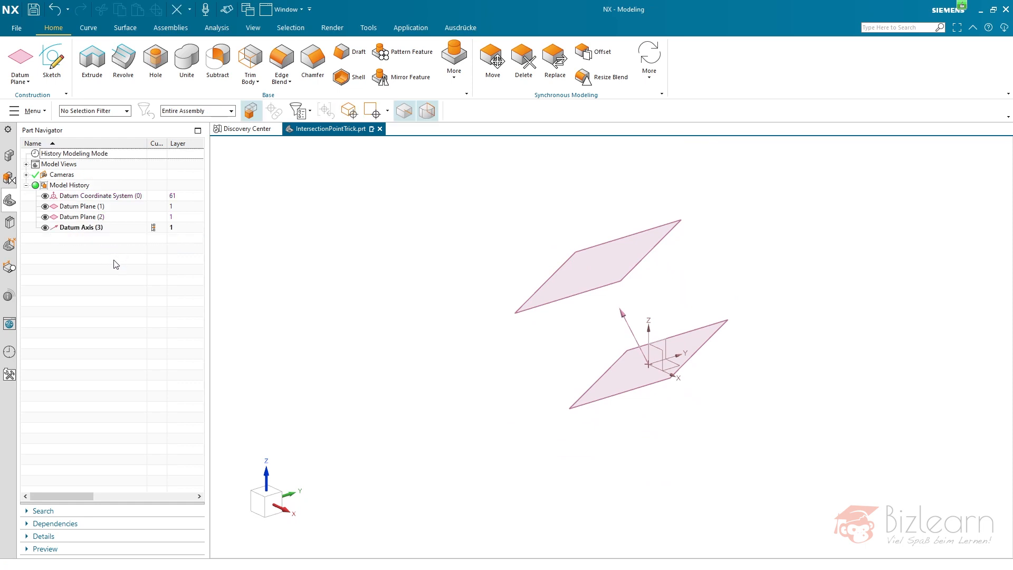
mouse_move(52, 58)
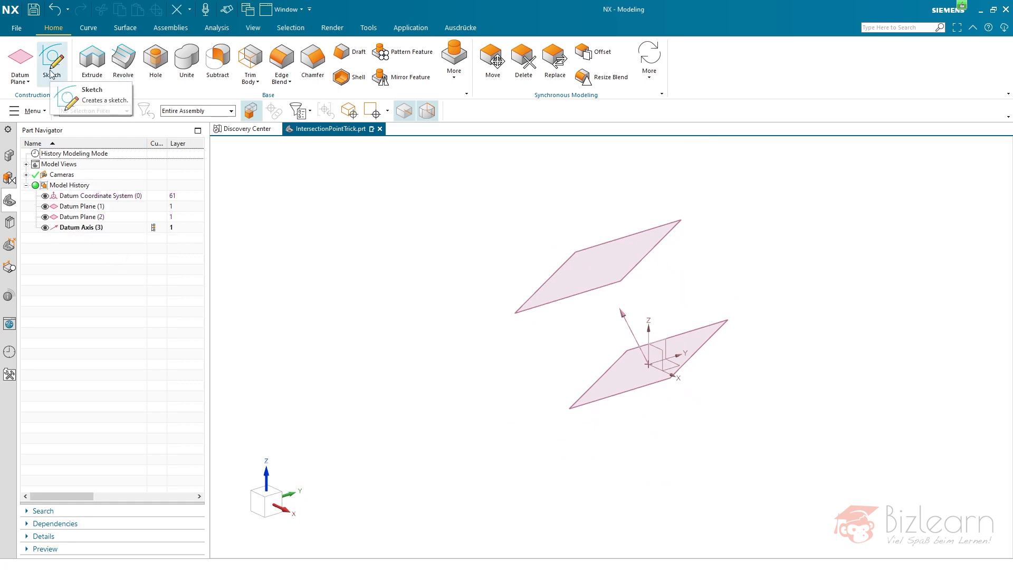
left_click(52, 58)
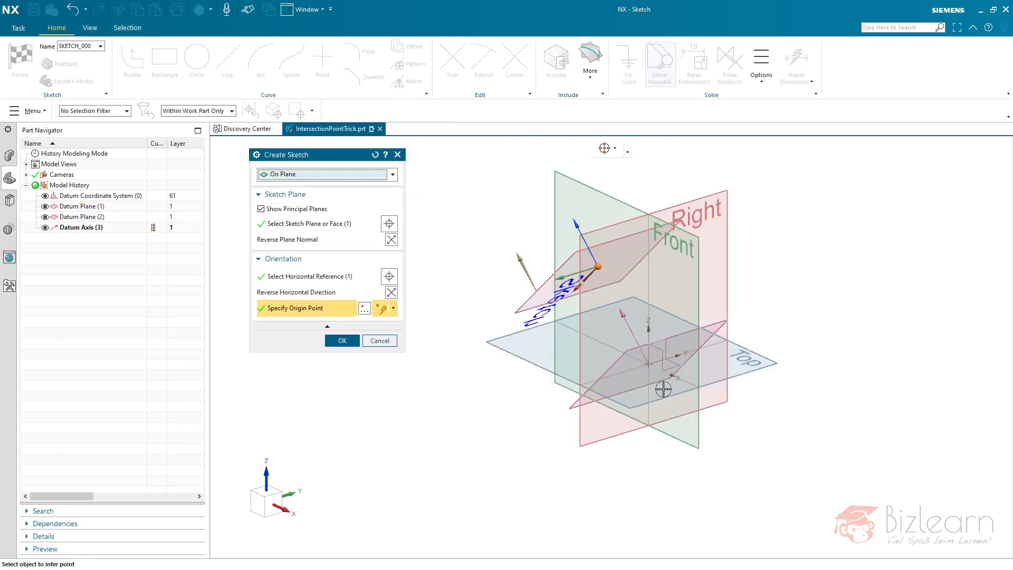
mouse_move(647, 359)
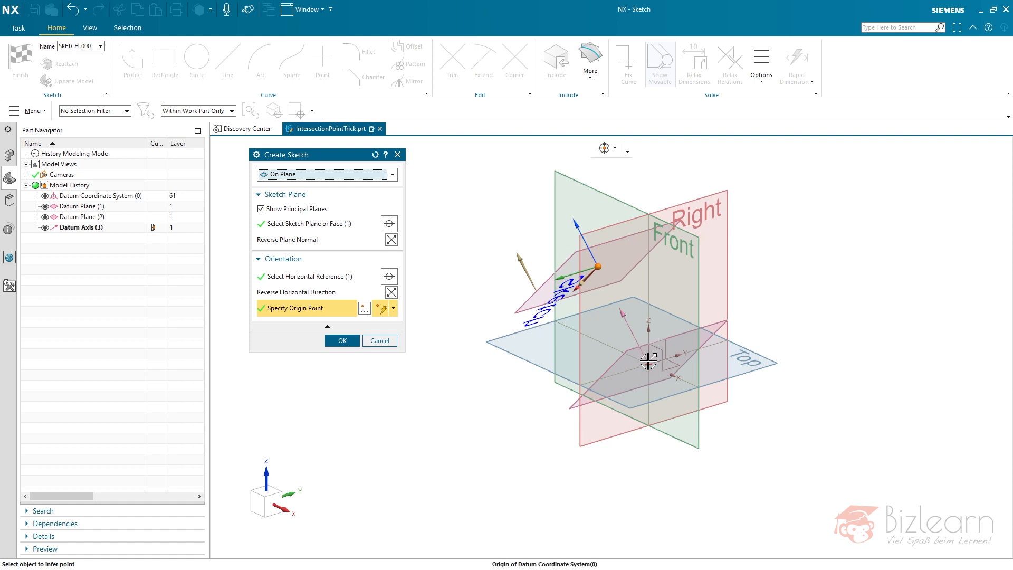
left_click(648, 360)
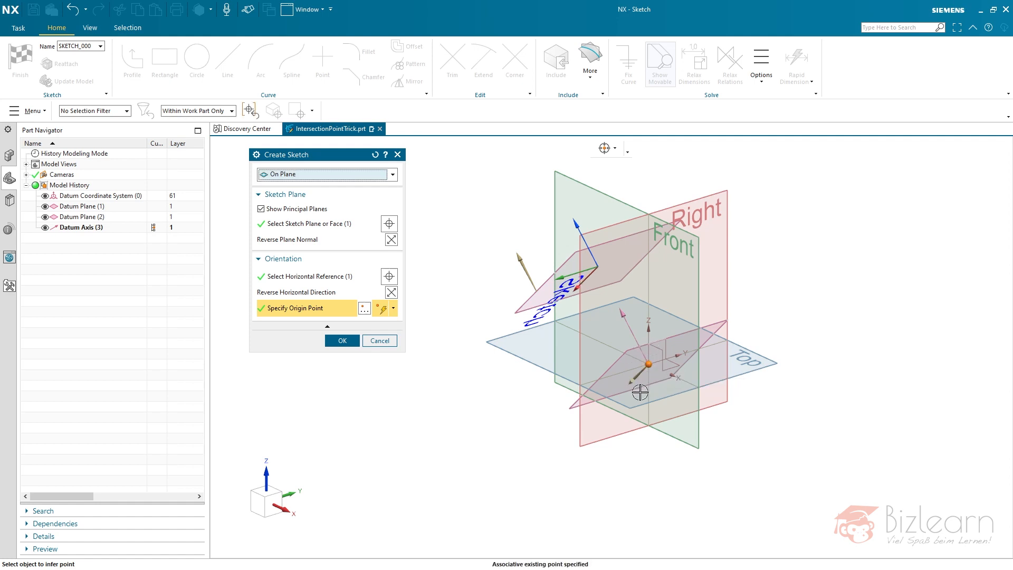
mouse_move(605, 291)
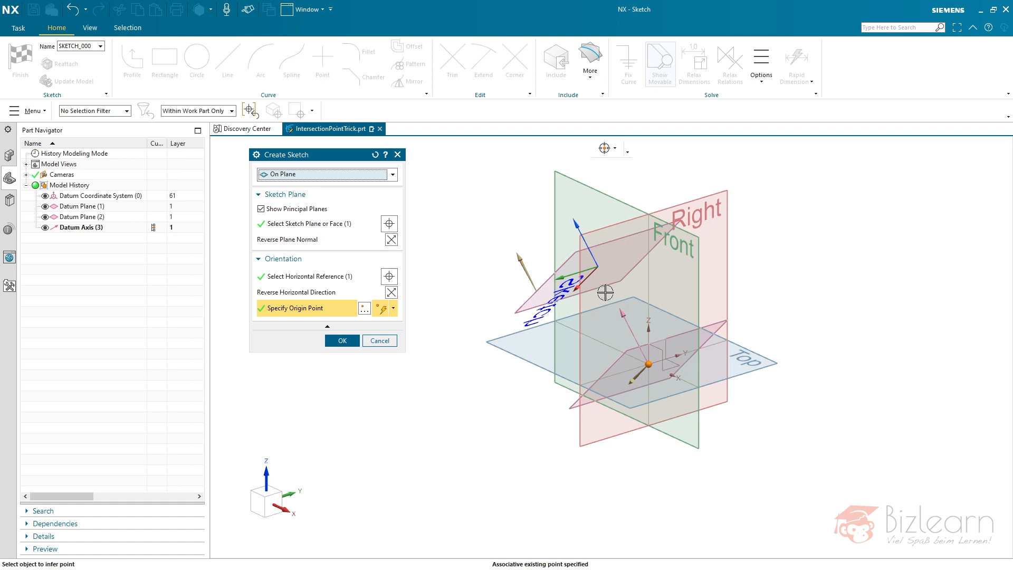
mouse_move(488, 323)
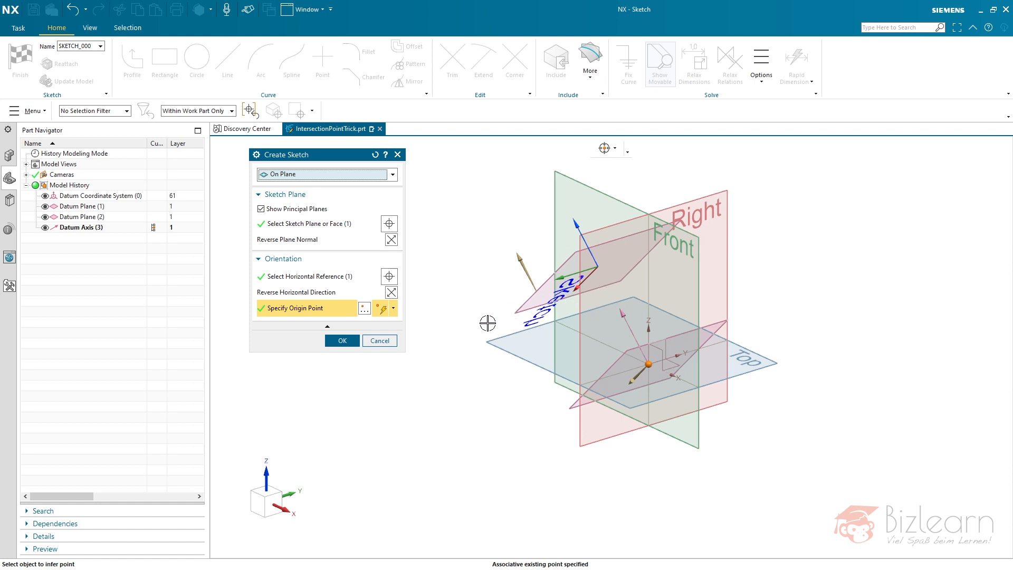
mouse_move(417, 337)
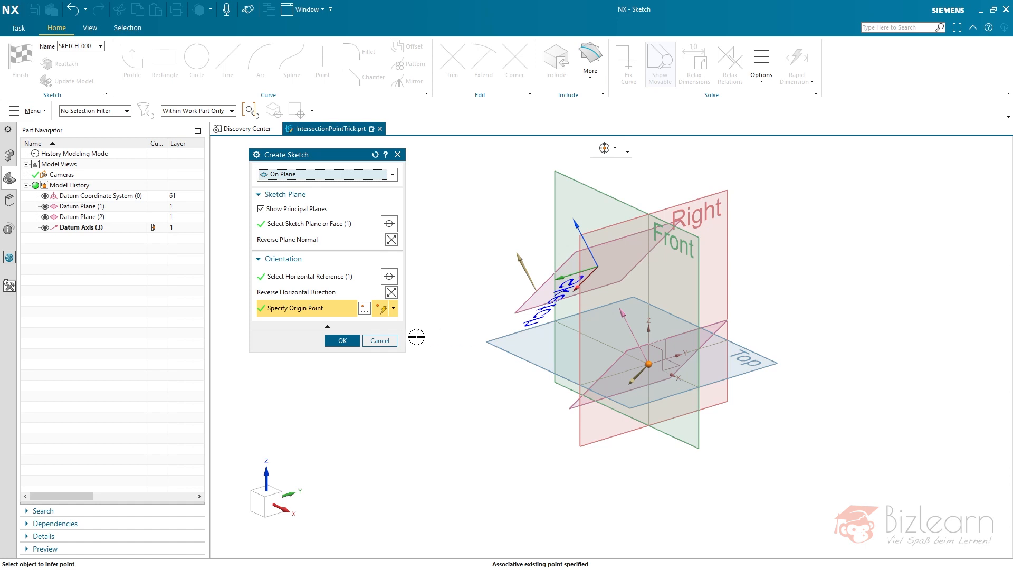
left_click(380, 340)
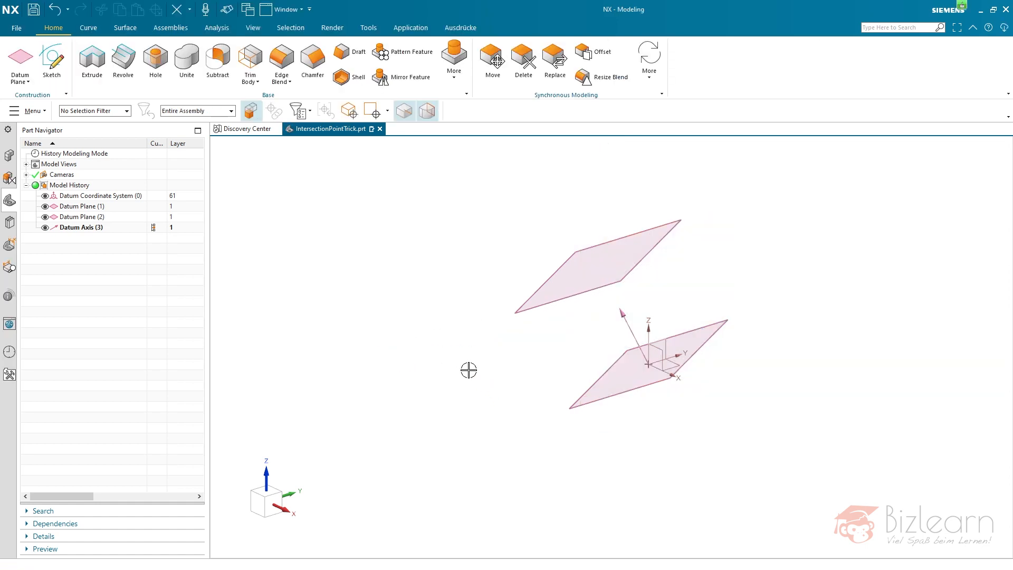
mouse_move(438, 310)
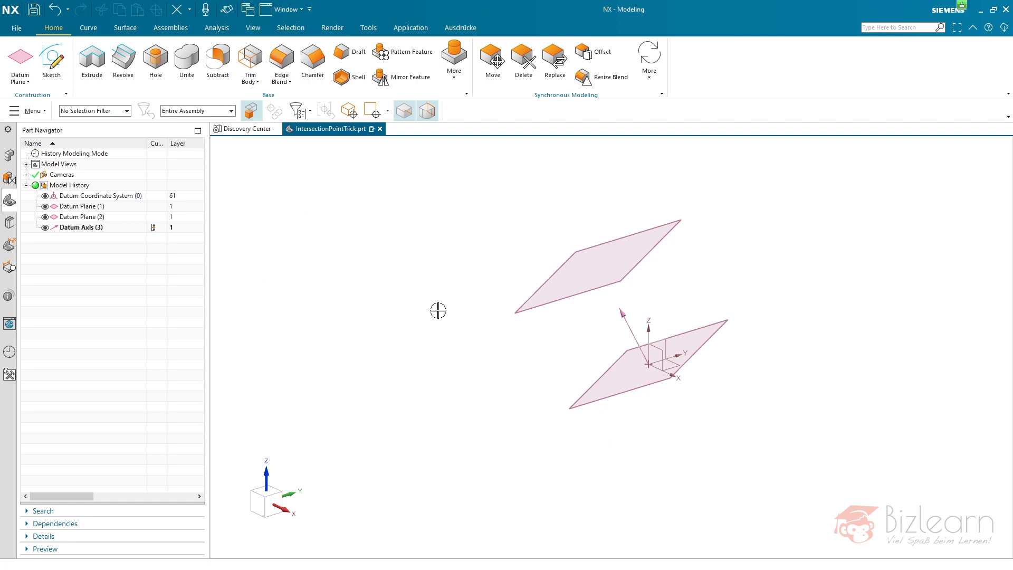
mouse_move(624, 316)
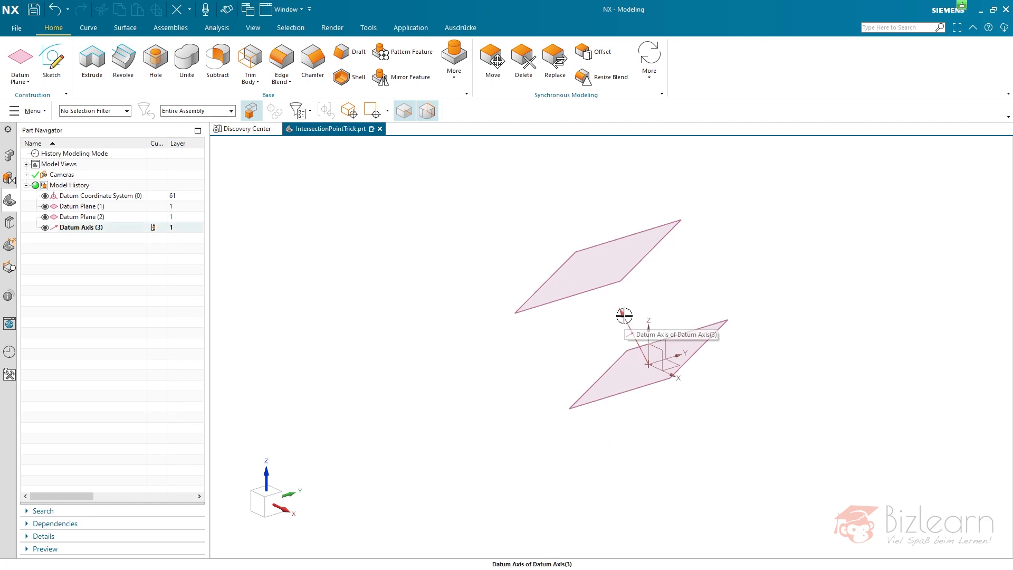
mouse_move(571, 296)
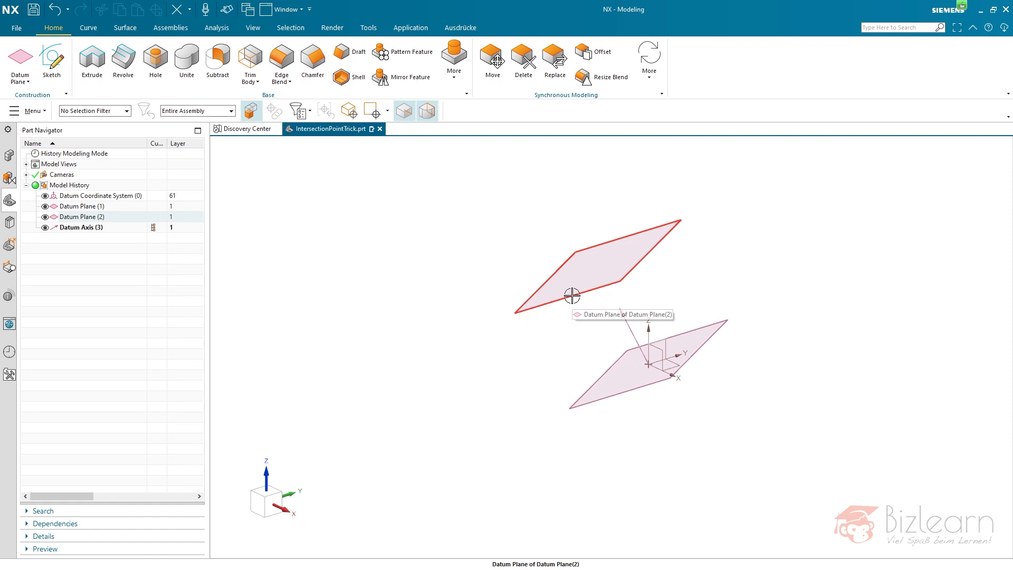
Step: Switch the ribbon to the Curve tab
left_click(88, 28)
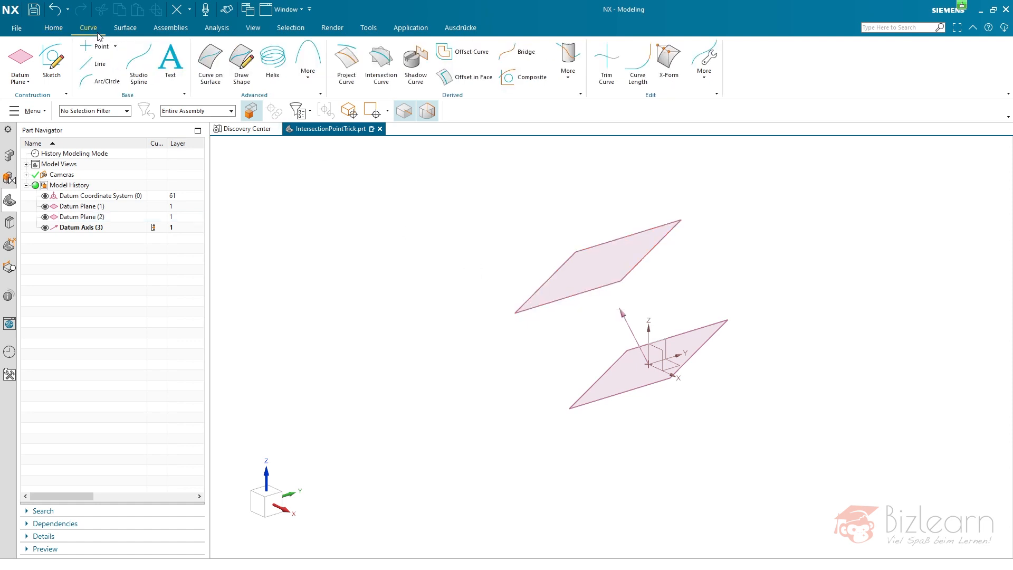
mouse_move(100, 64)
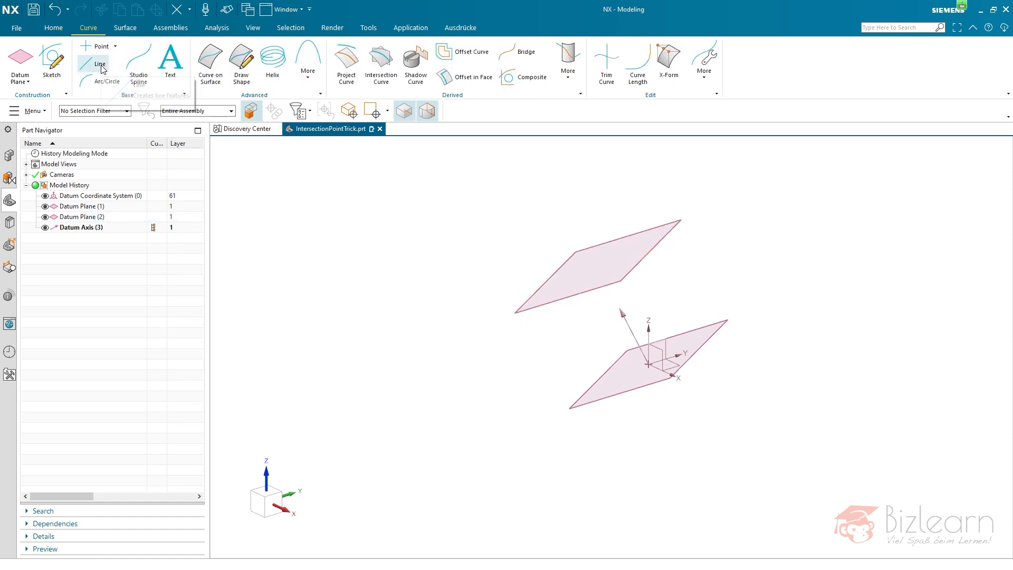
Step: Draw Line (5) from the CSYS origin, normal, ending at the upper datum plane
left_click(100, 64)
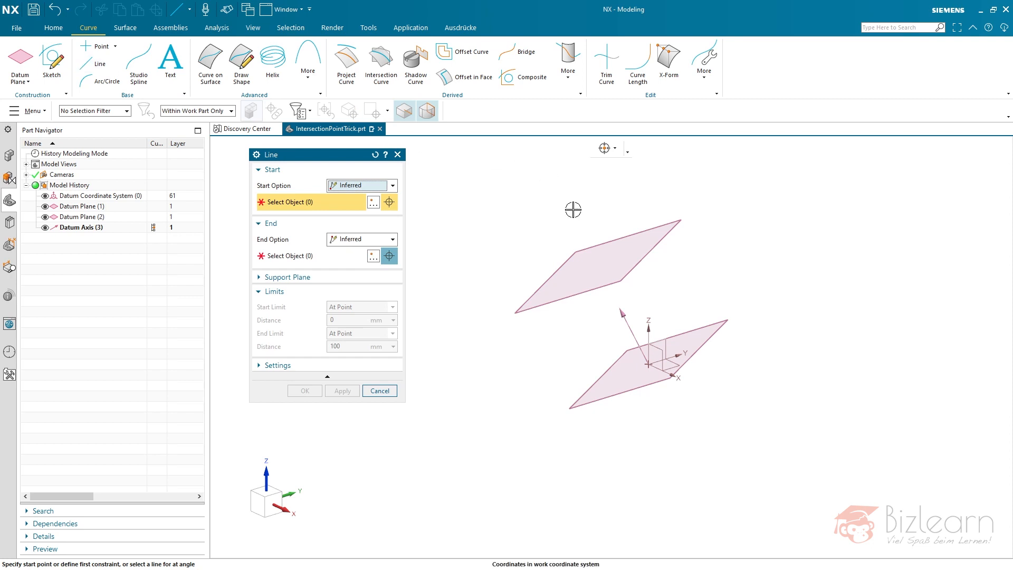
left_click(645, 368)
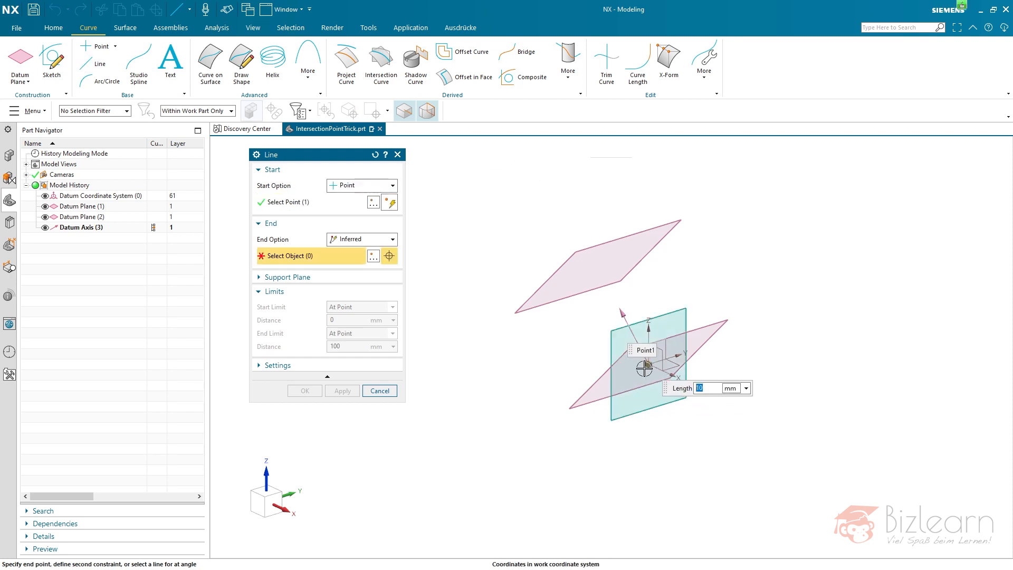
left_click(392, 239)
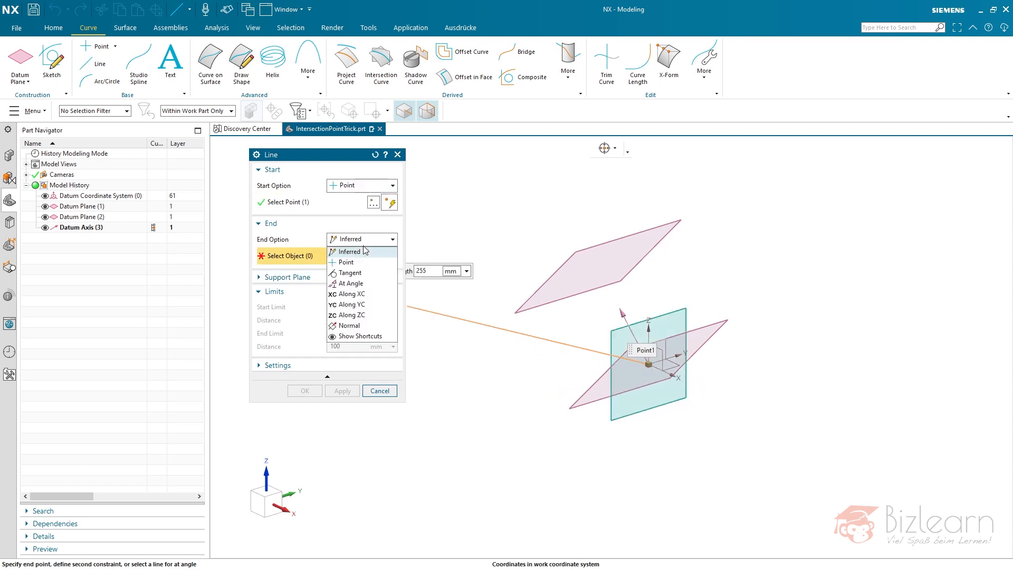
left_click(348, 325)
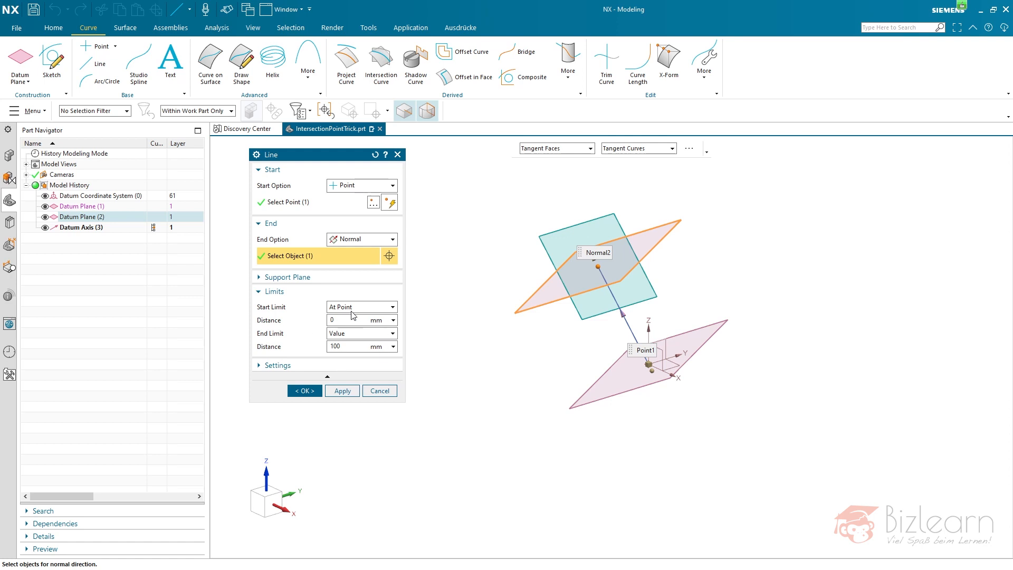
mouse_move(345, 345)
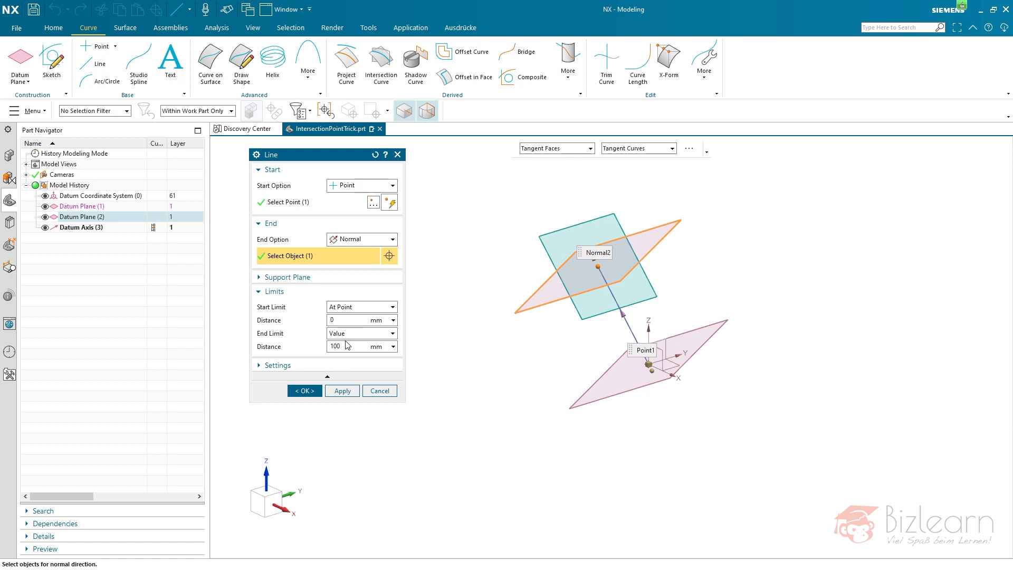
left_click(392, 333)
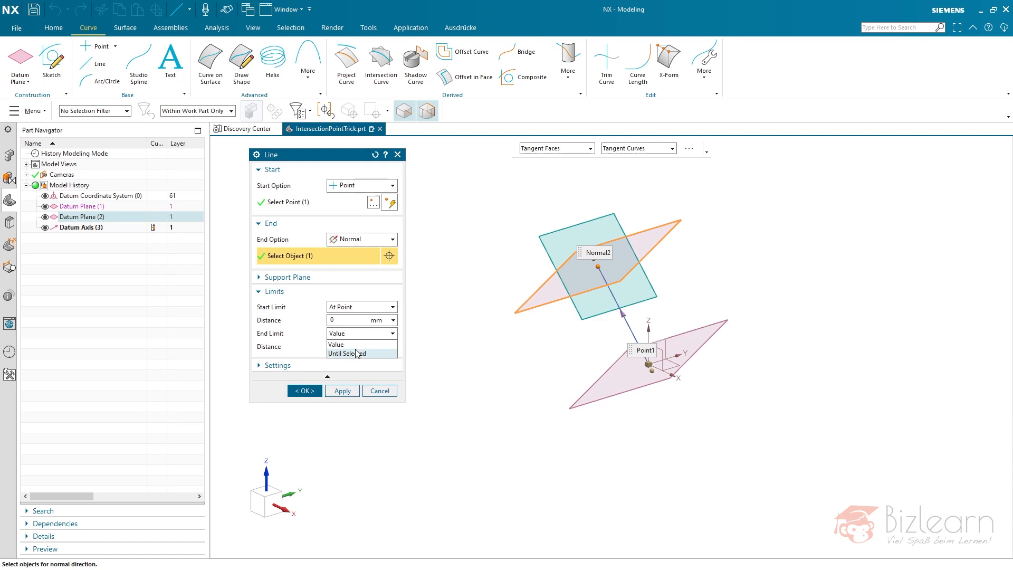
left_click(348, 353)
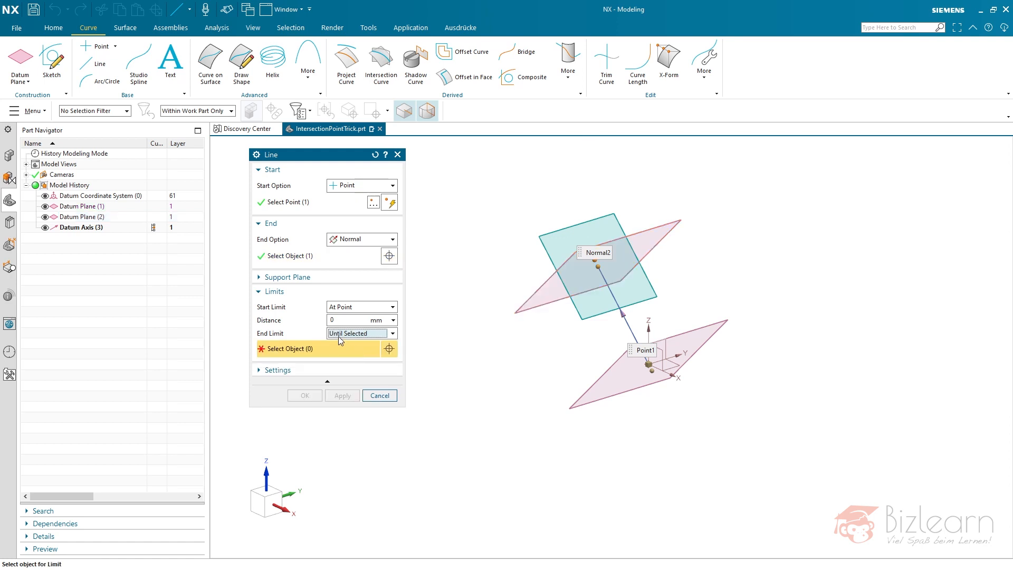
left_click(601, 265)
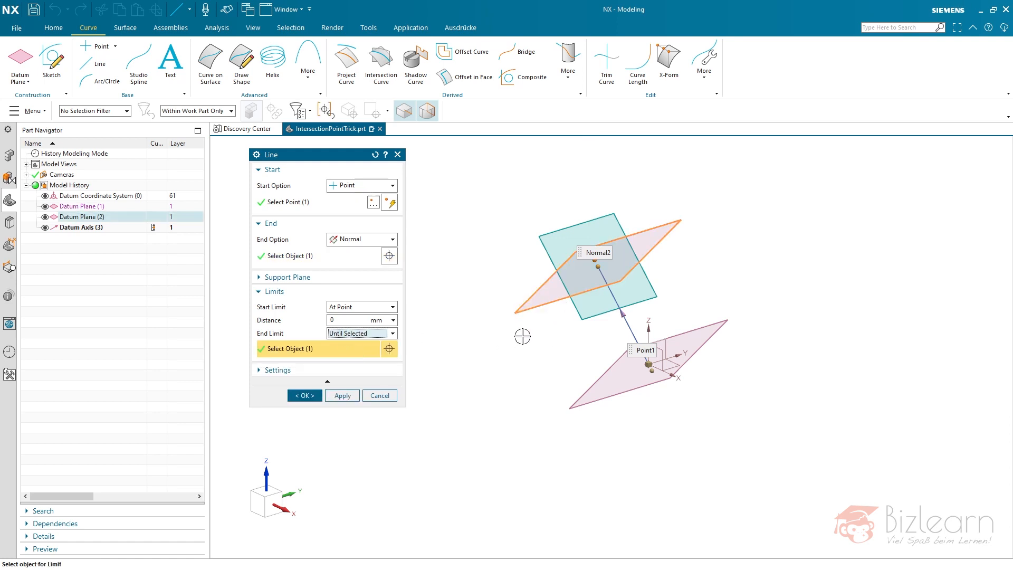
left_click(304, 395)
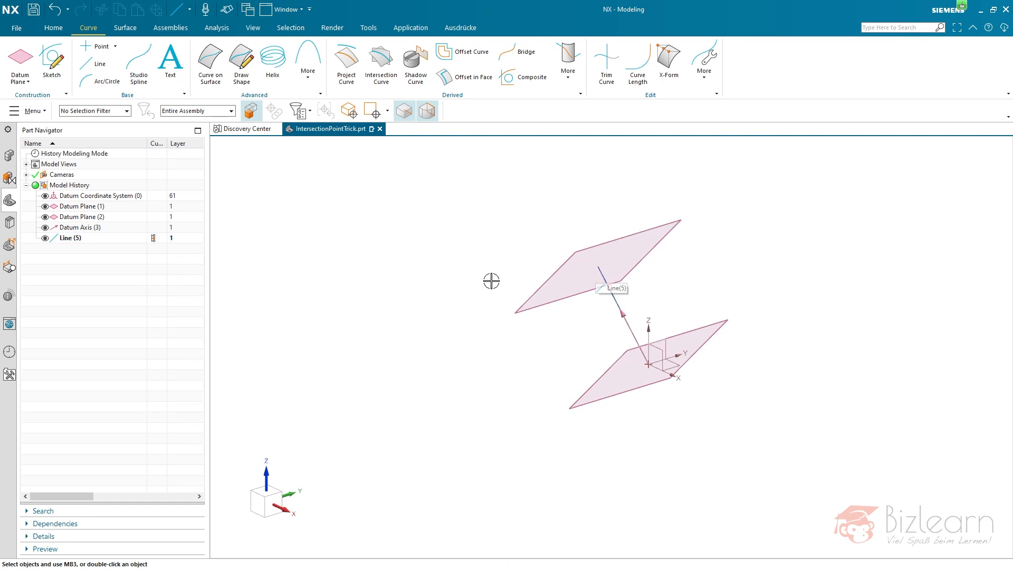
Step: Undo the Line (5) feature
left_click(70, 238)
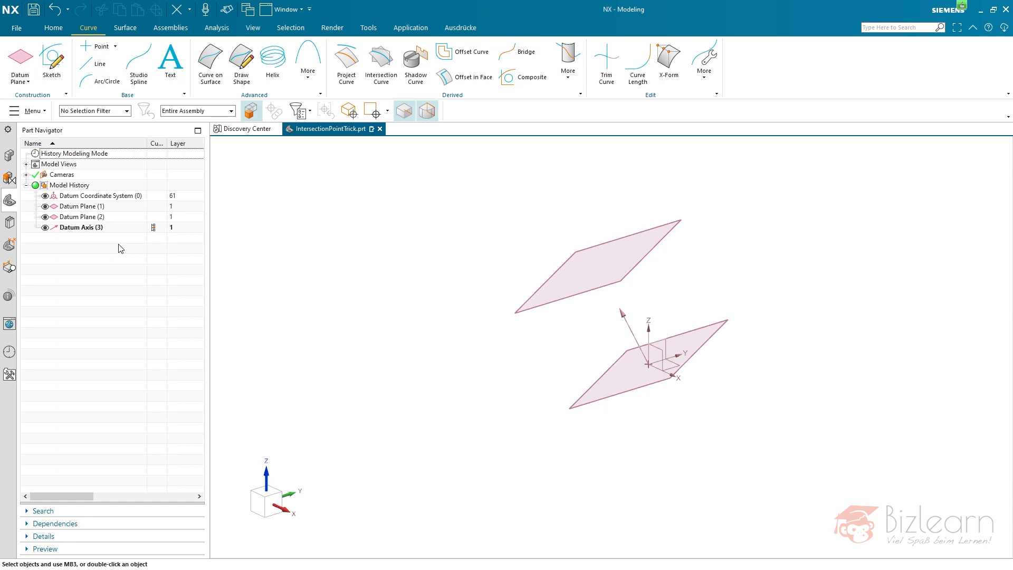
mouse_move(20, 62)
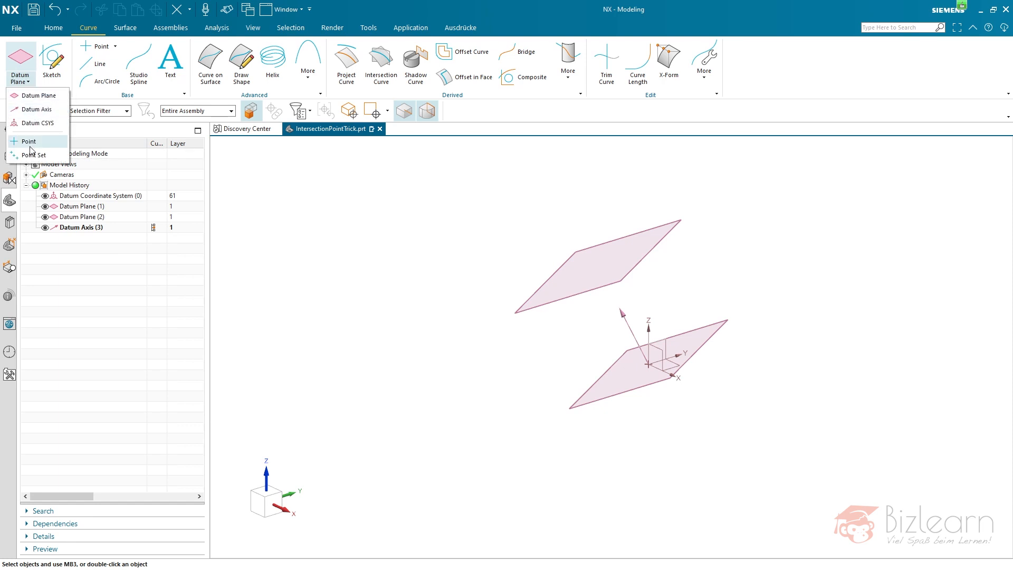
Step: Try an Intersection Point with the upper datum plane, then cancel the Point dialog
left_click(28, 141)
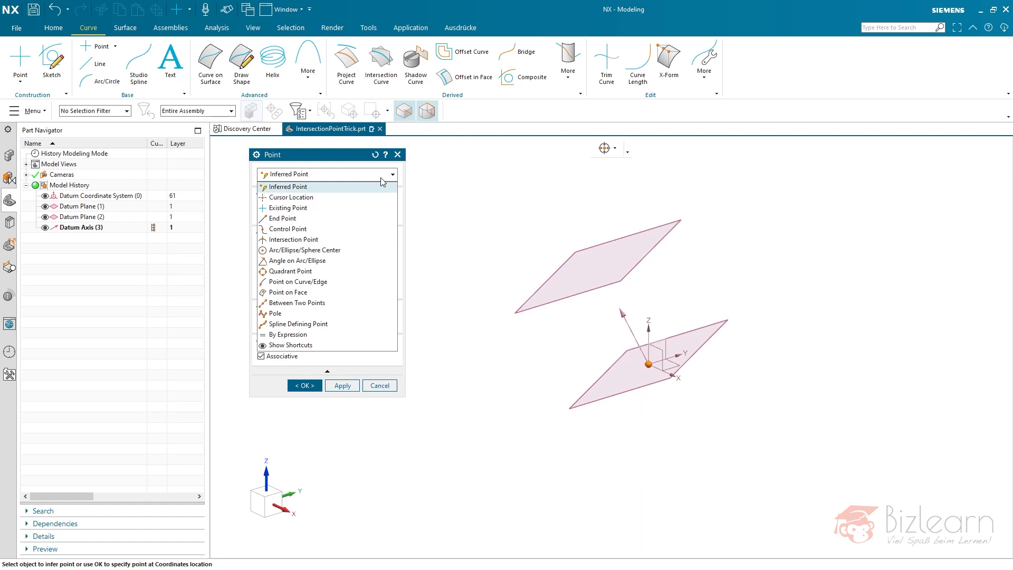
left_click(297, 239)
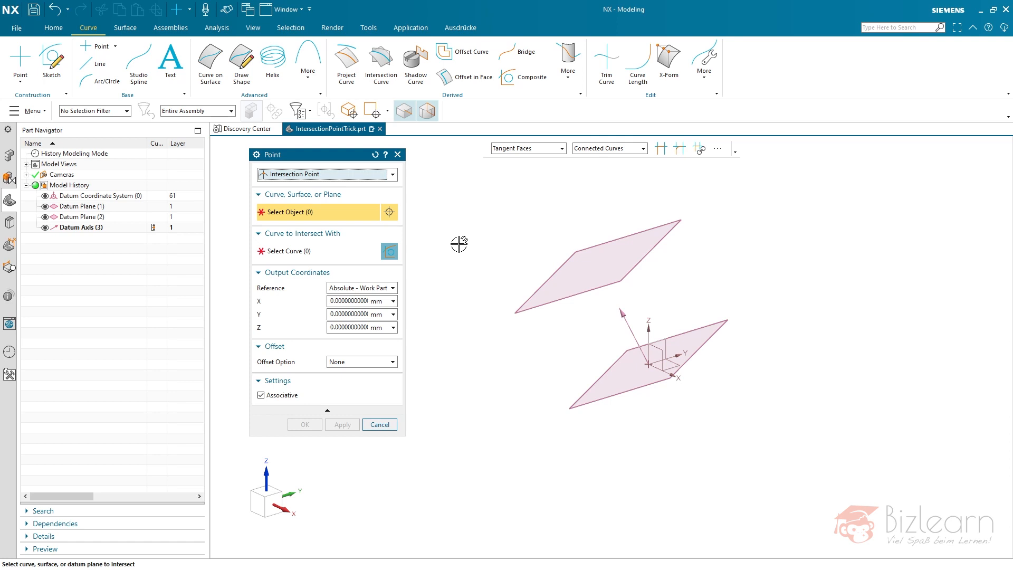
mouse_move(298, 210)
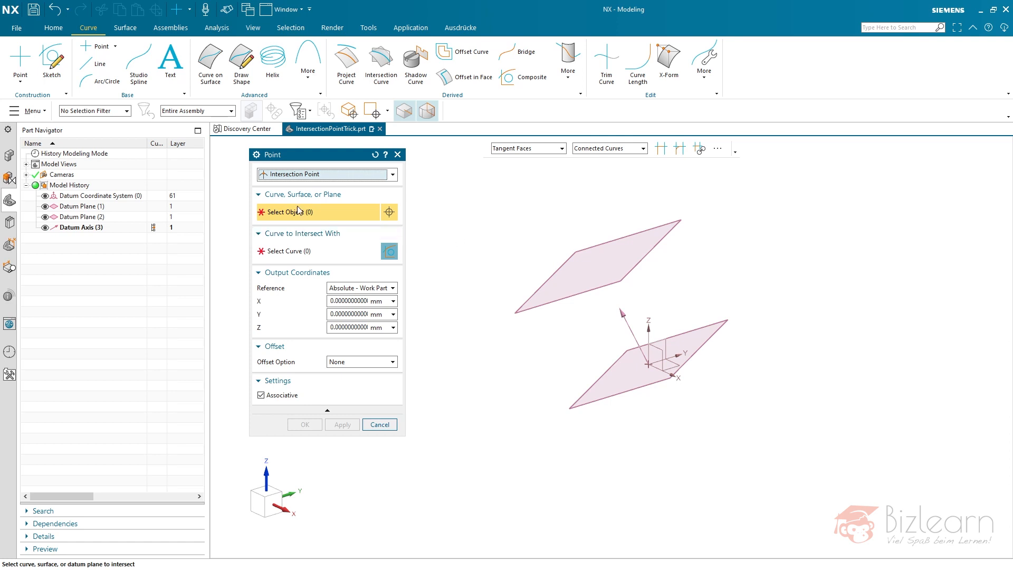
mouse_move(328, 211)
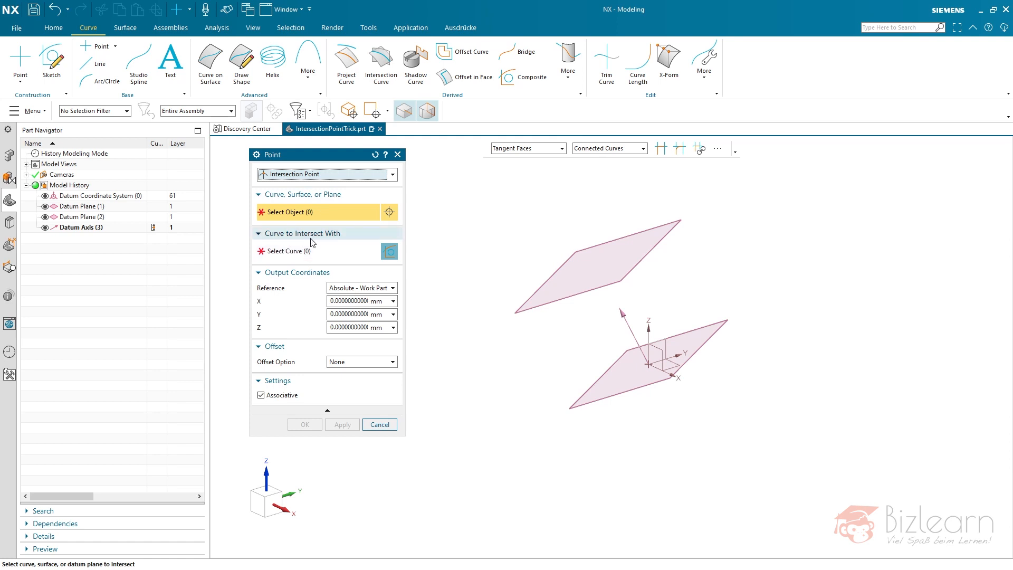
mouse_move(317, 250)
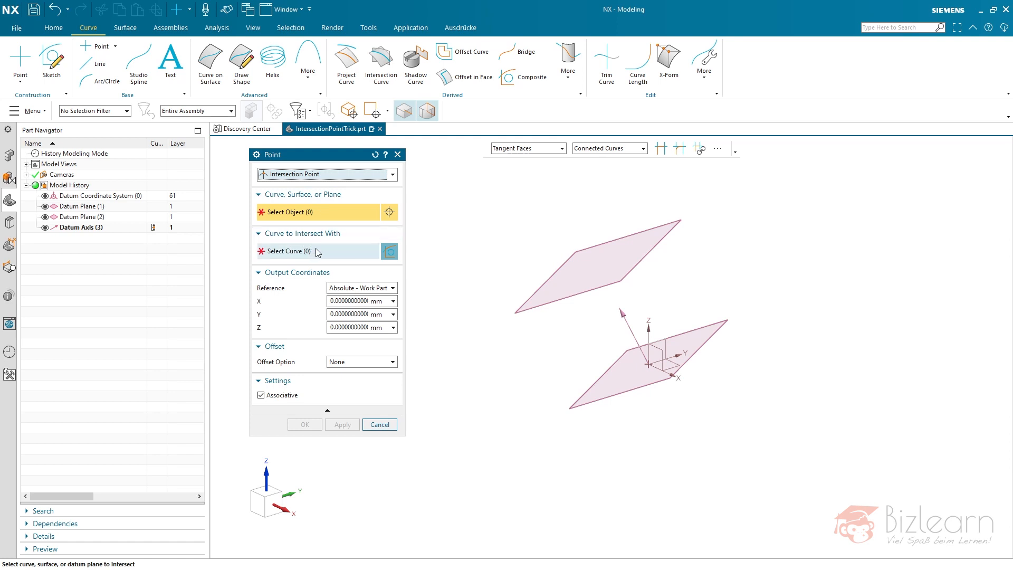
left_click(595, 264)
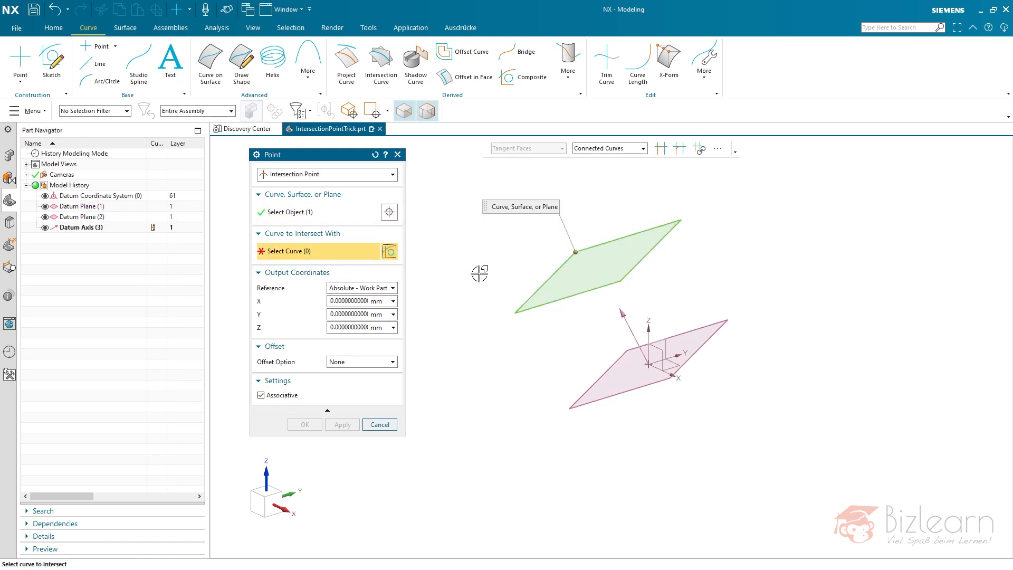
mouse_move(625, 316)
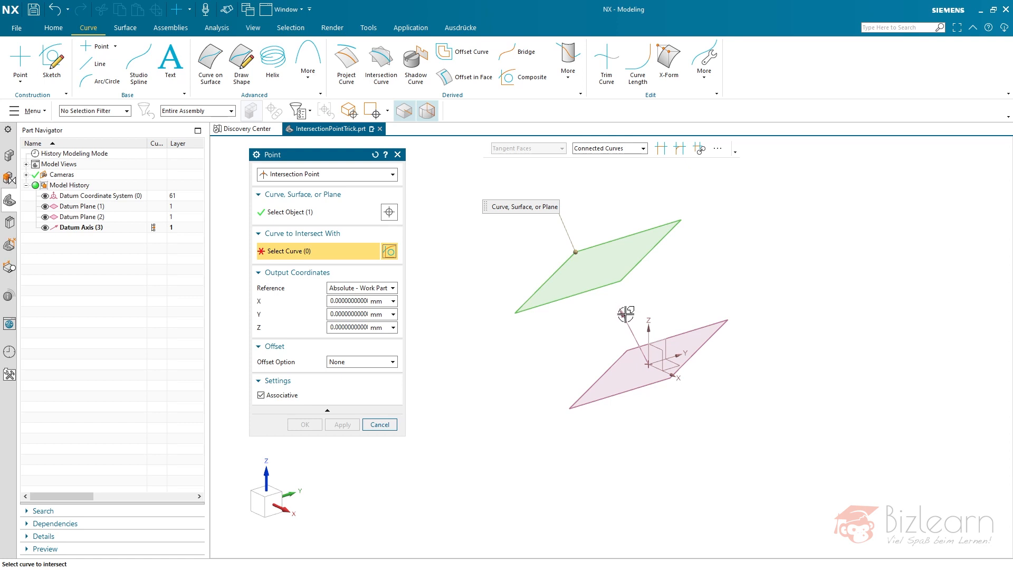
mouse_move(639, 240)
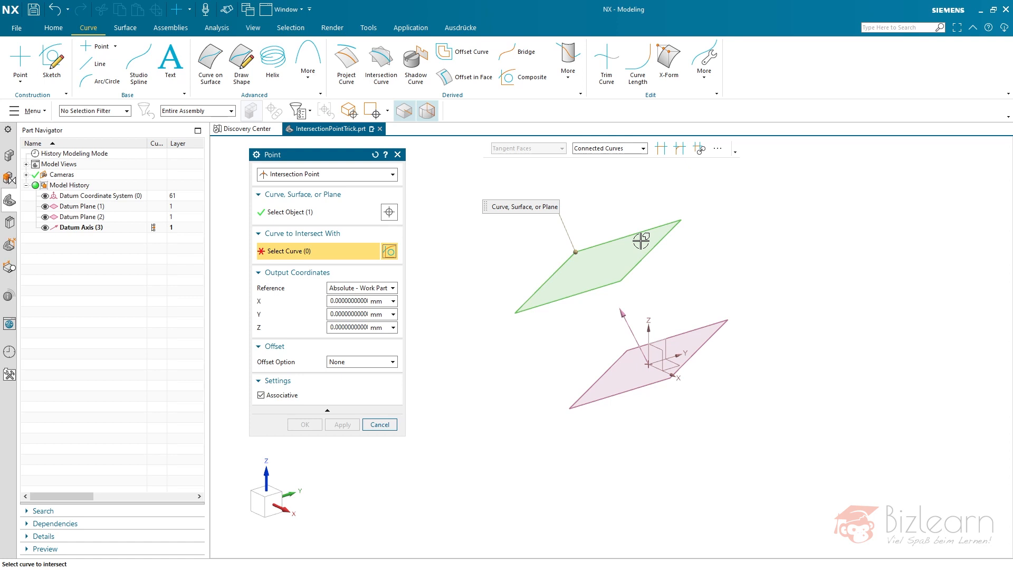
mouse_move(351, 252)
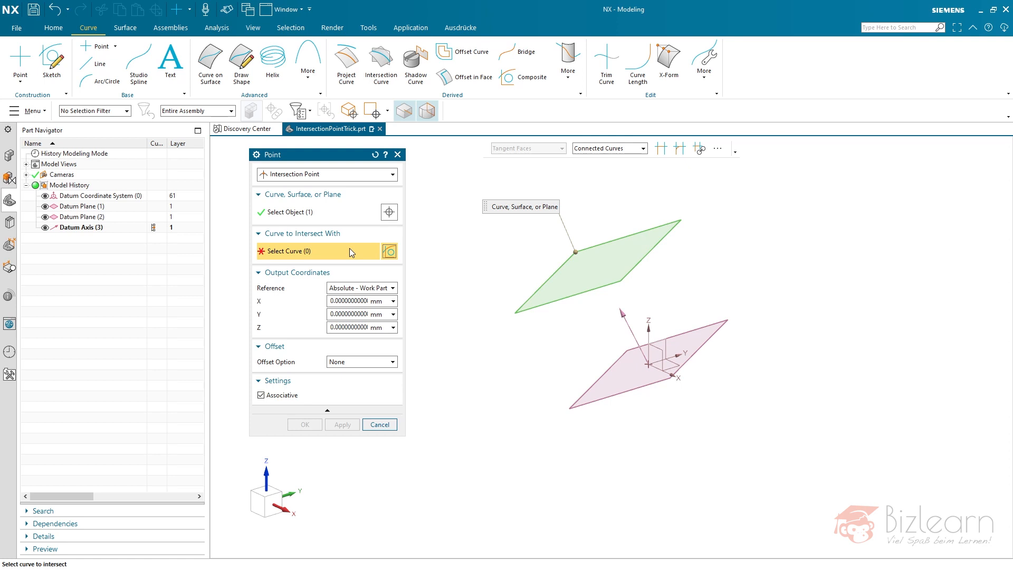
mouse_move(620, 317)
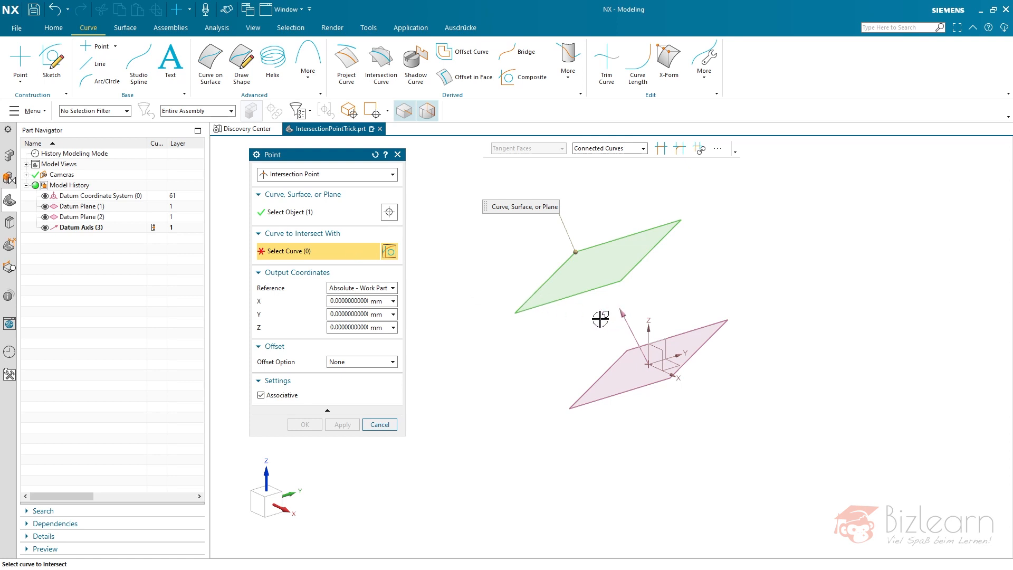
left_click(380, 424)
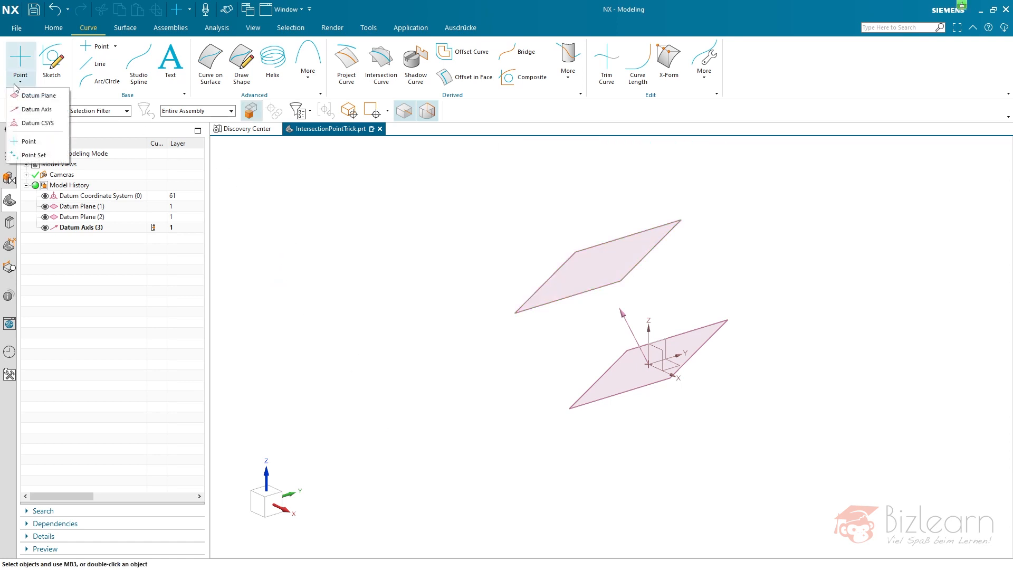
mouse_move(33, 155)
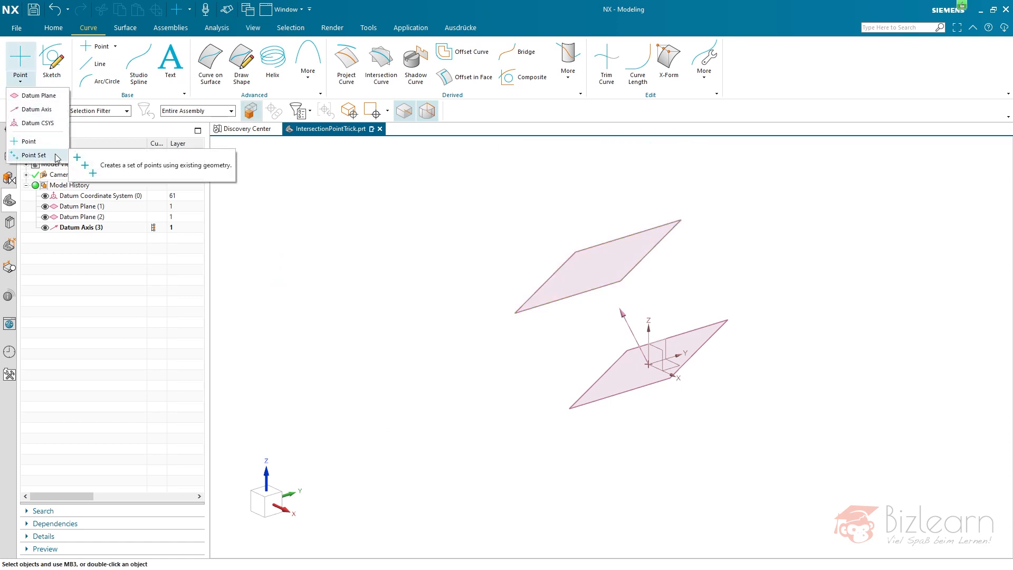
Step: Start Point Set and set its type to Intersection Points
left_click(34, 155)
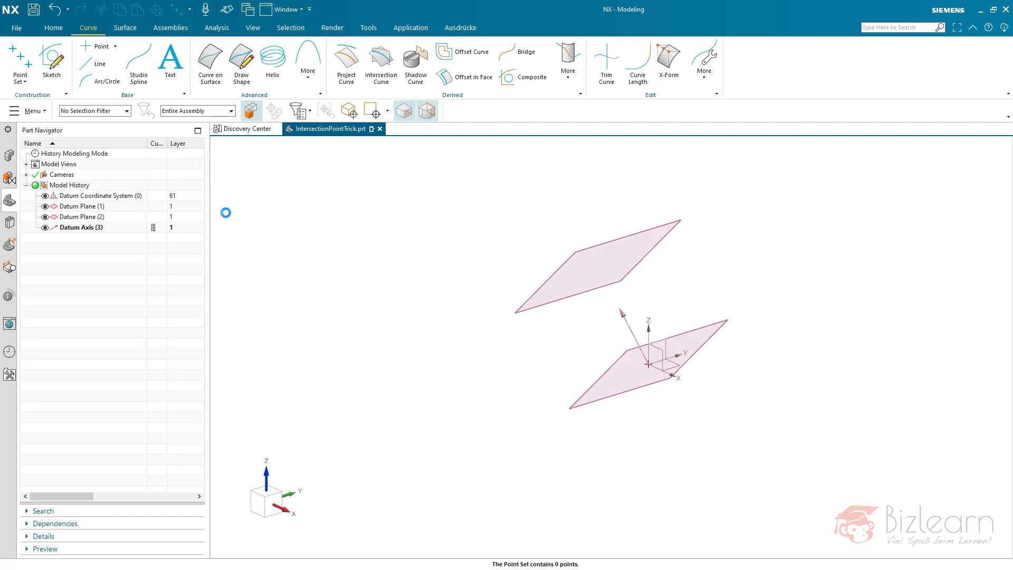
left_click(20, 64)
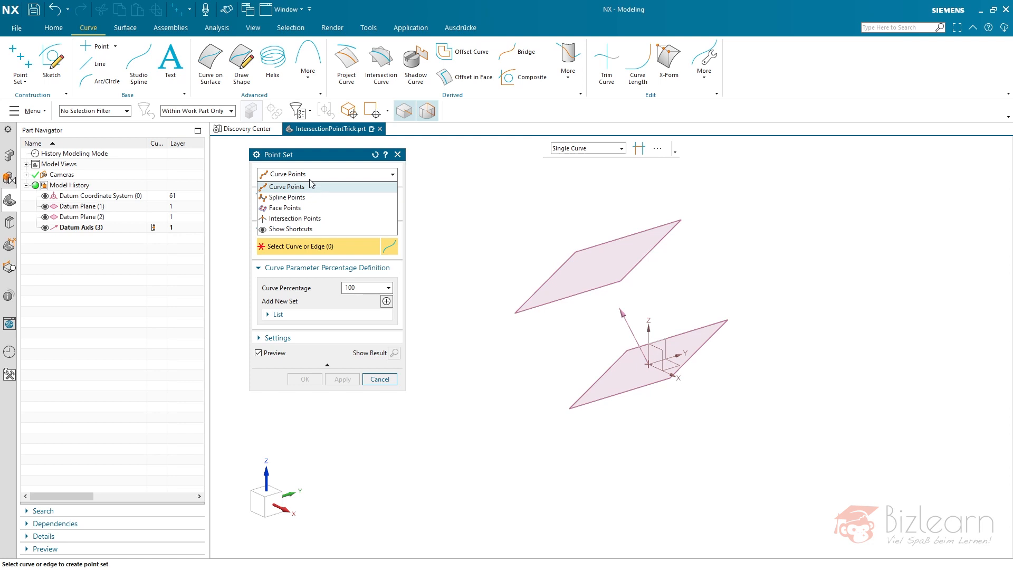
mouse_move(294, 218)
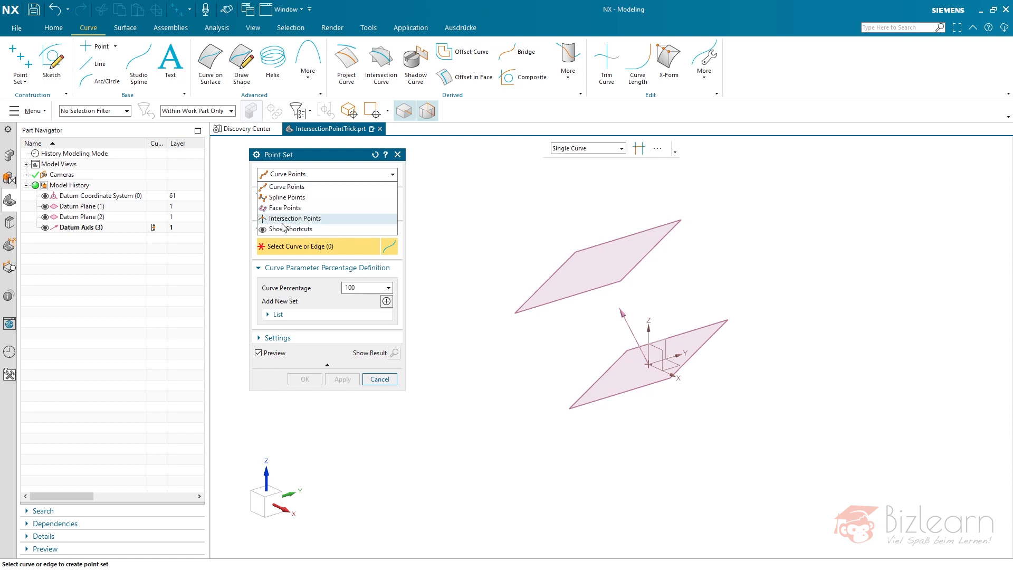
left_click(293, 218)
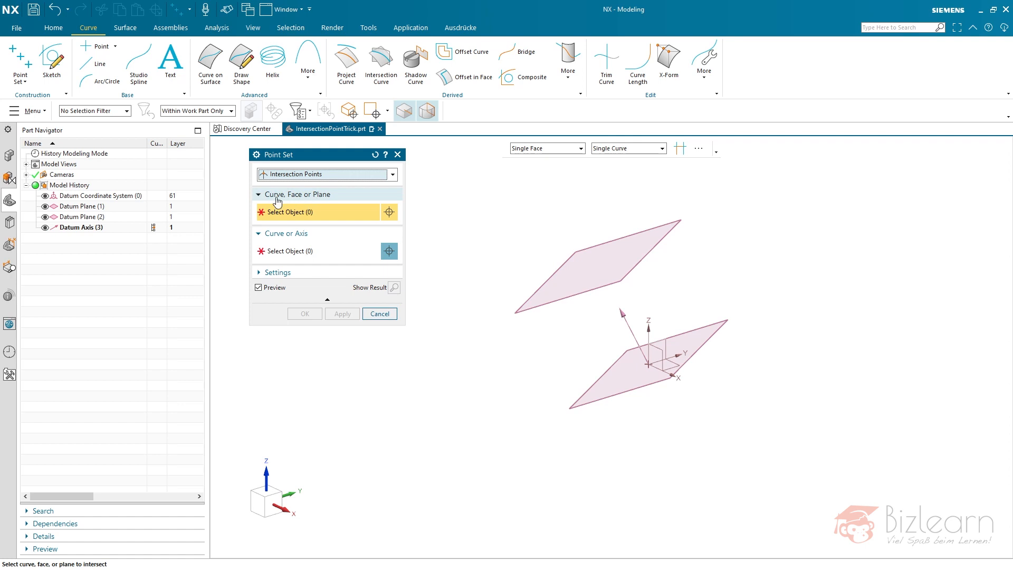
Step: Pick the upper angled datum plane and the datum axis, expanding Settings to keep Associative on
left_click(595, 271)
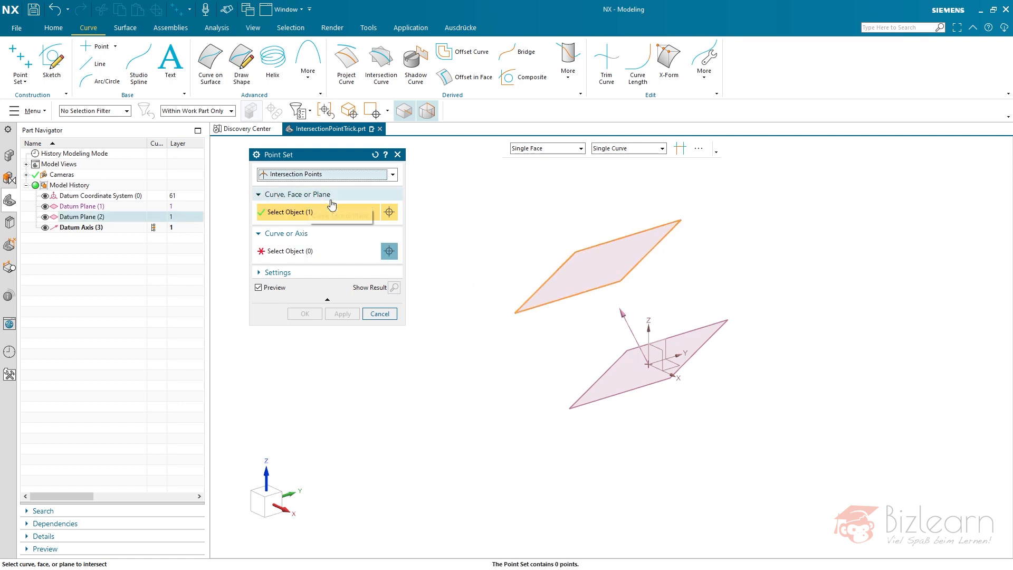
left_click(595, 259)
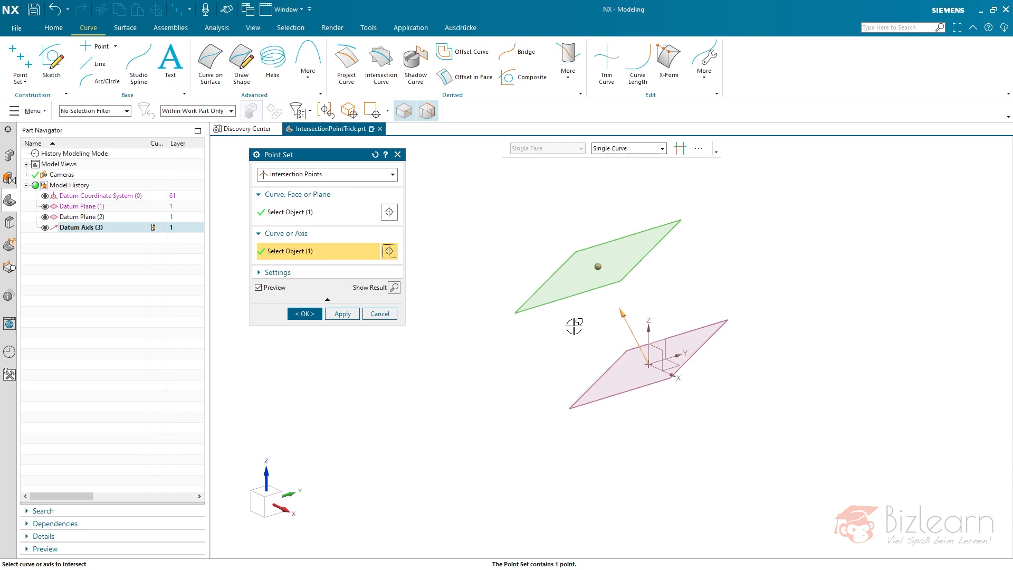
left_click(274, 273)
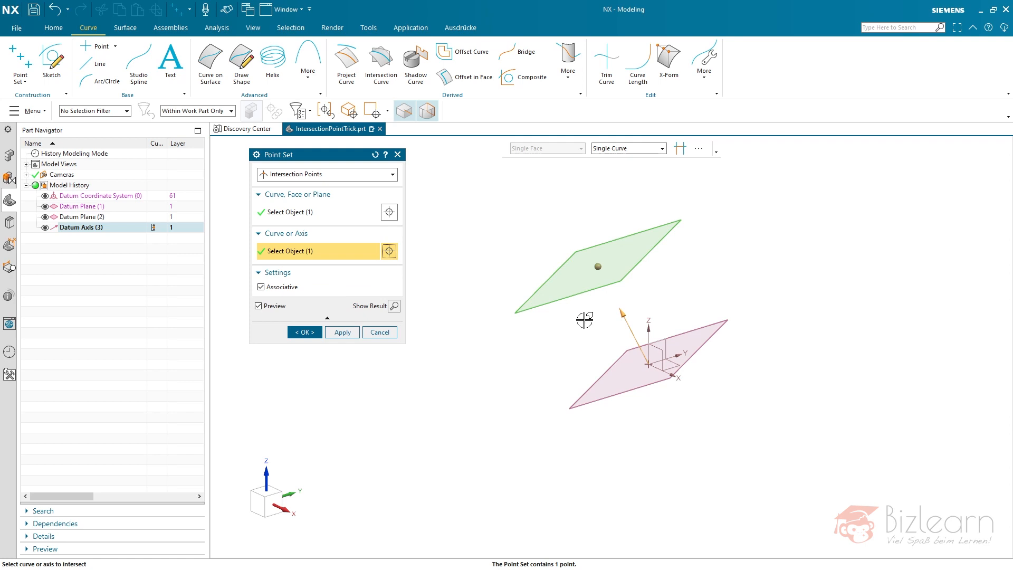
mouse_move(624, 316)
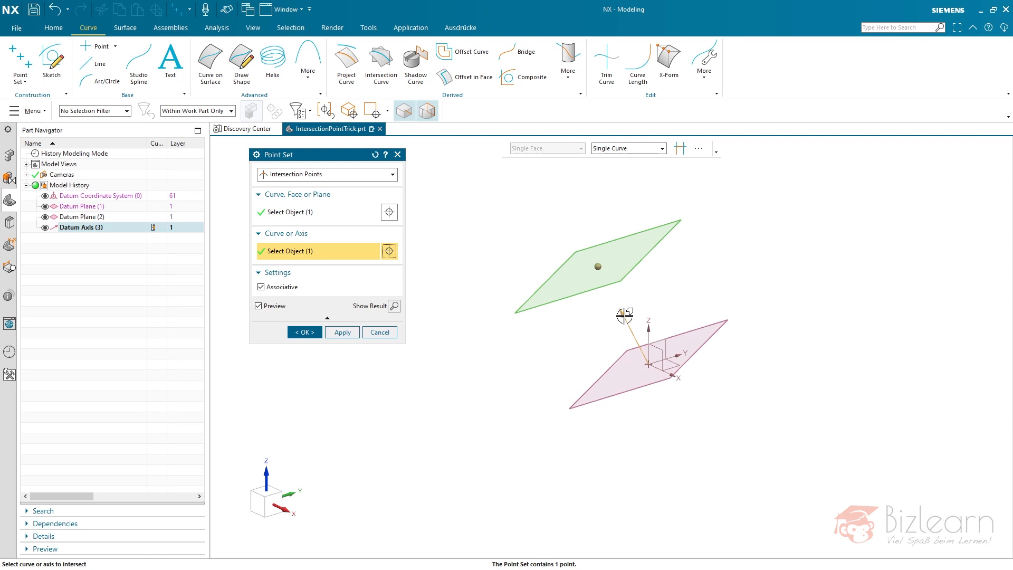
mouse_move(546, 327)
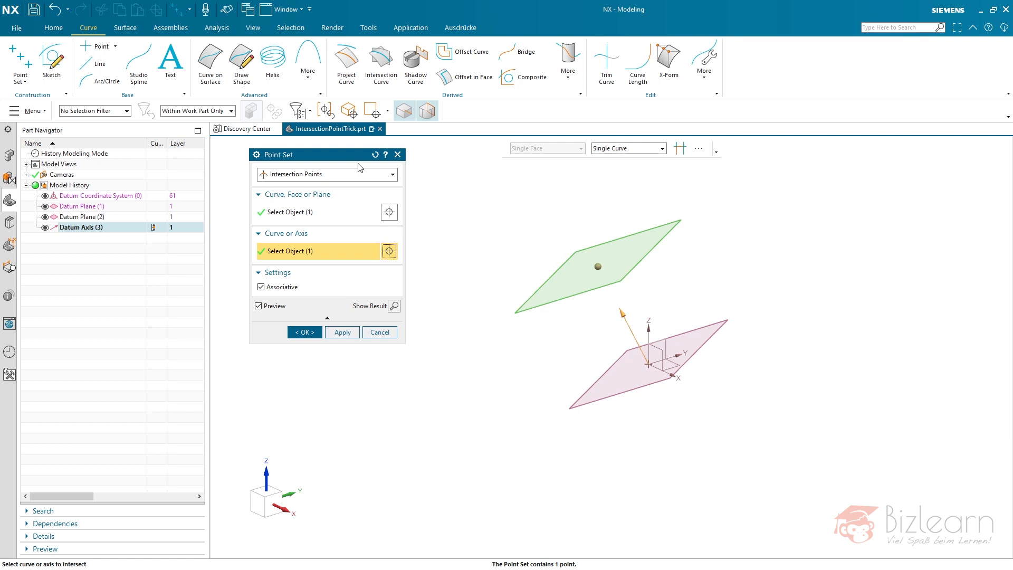
mouse_move(459, 171)
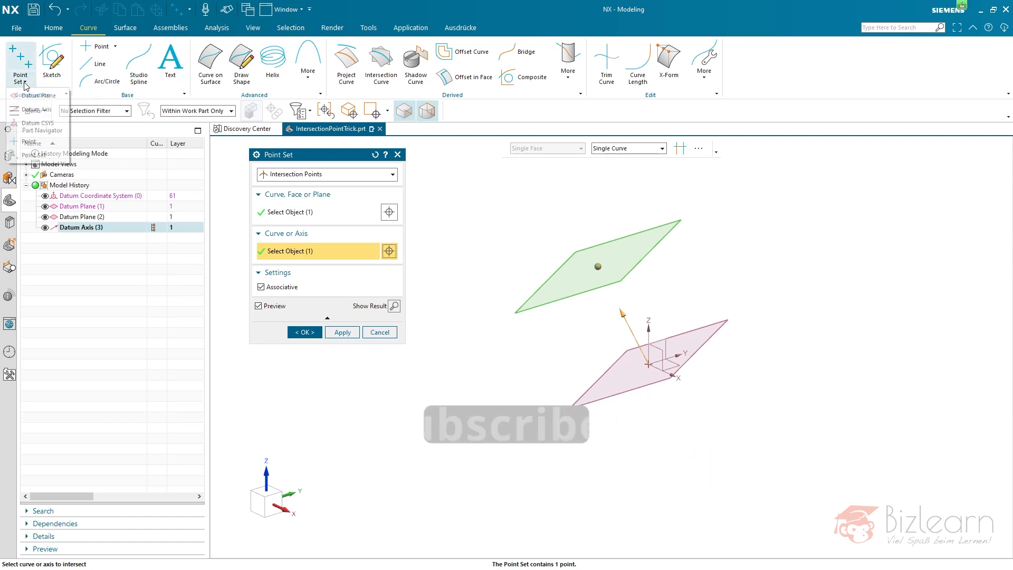
mouse_move(31, 155)
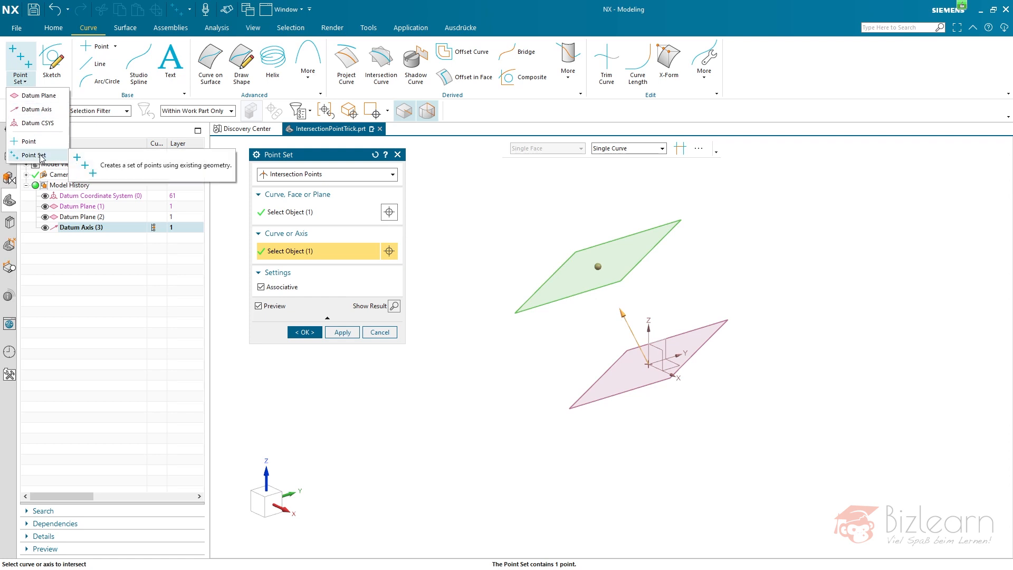